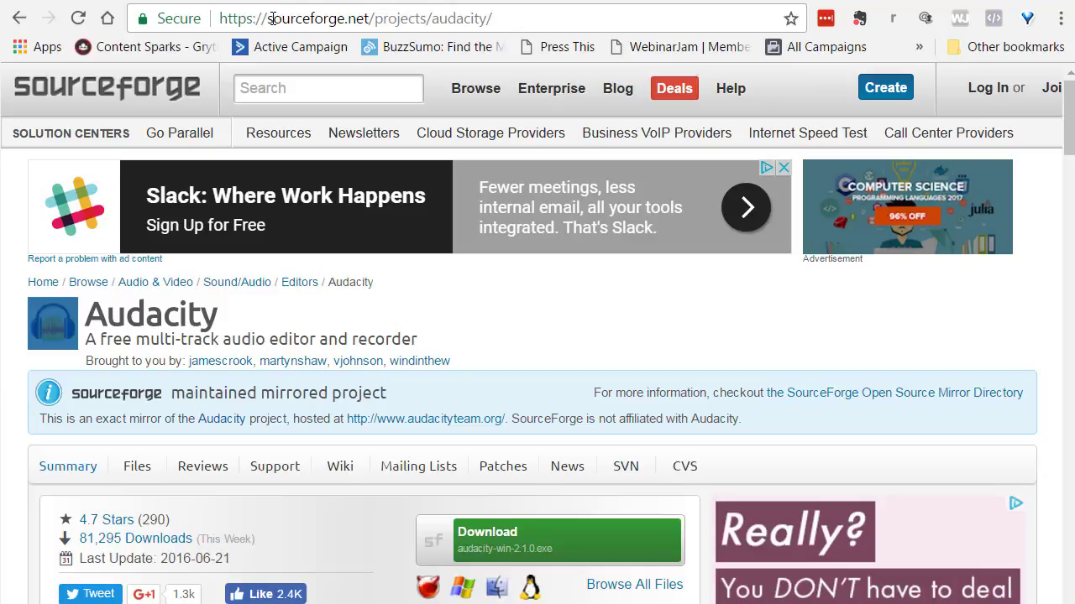
pyautogui.moveTo(397, 40)
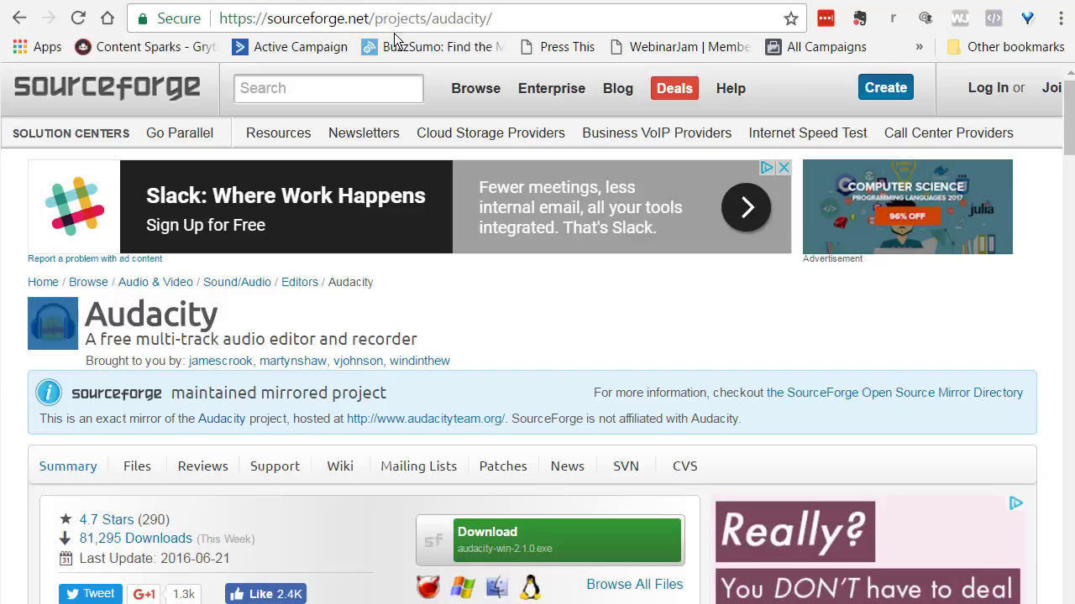
pyautogui.moveTo(581, 99)
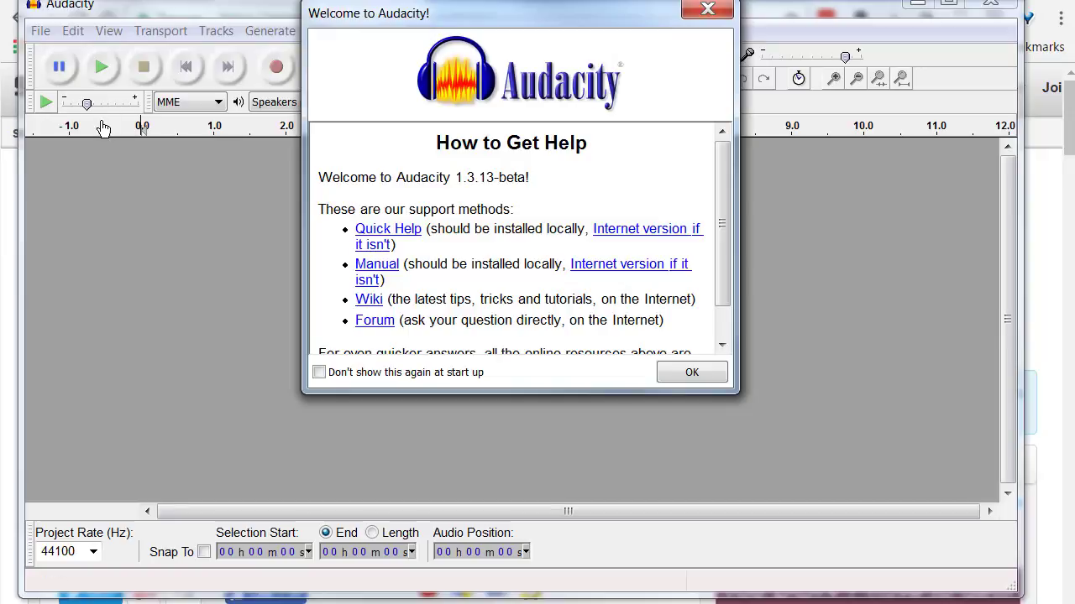
pyautogui.moveTo(433, 59)
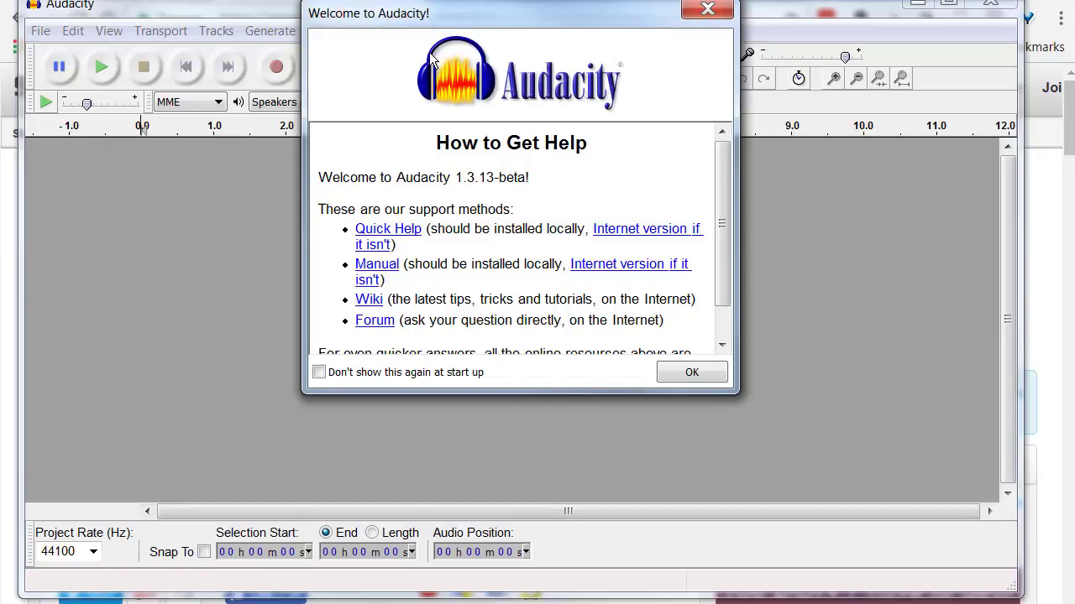
pyautogui.moveTo(485, 260)
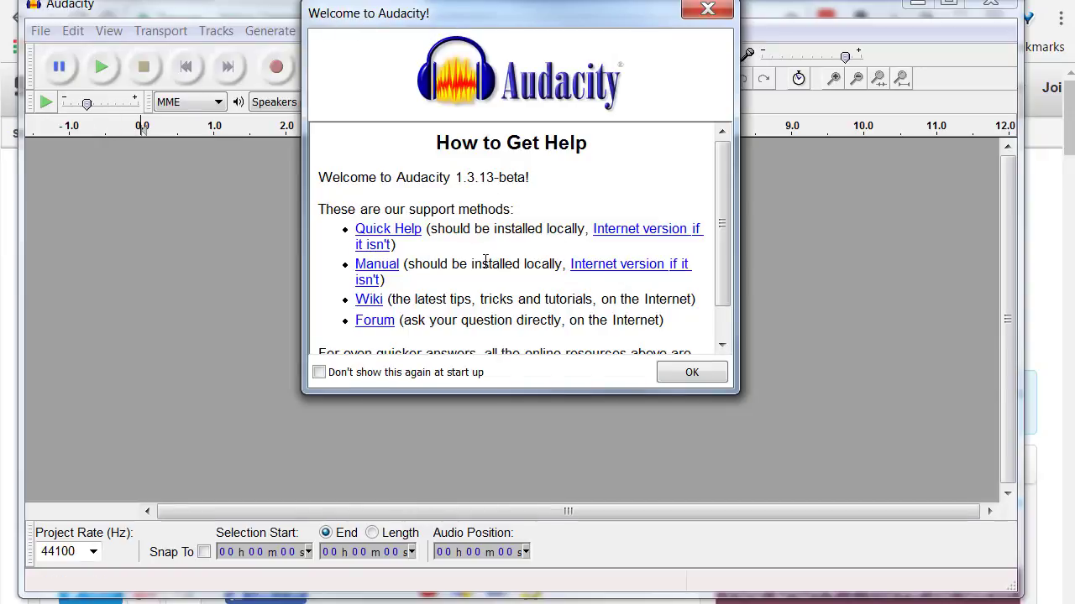
# Step: Dismiss the 'Welcome to Audacity!' dialog to reveal the empty project
pyautogui.click(692, 373)
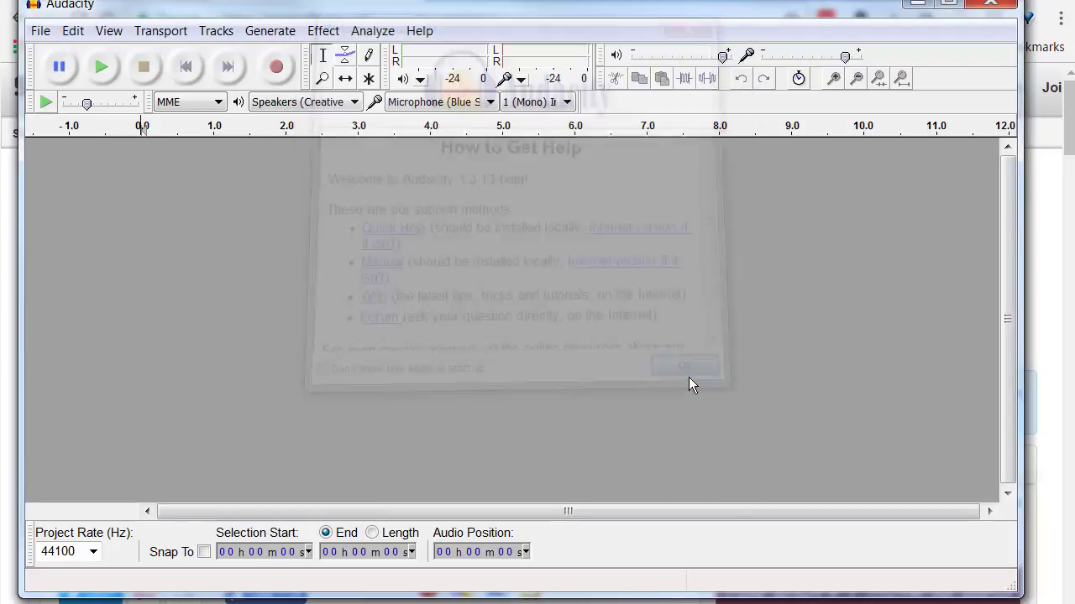
pyautogui.click(686, 368)
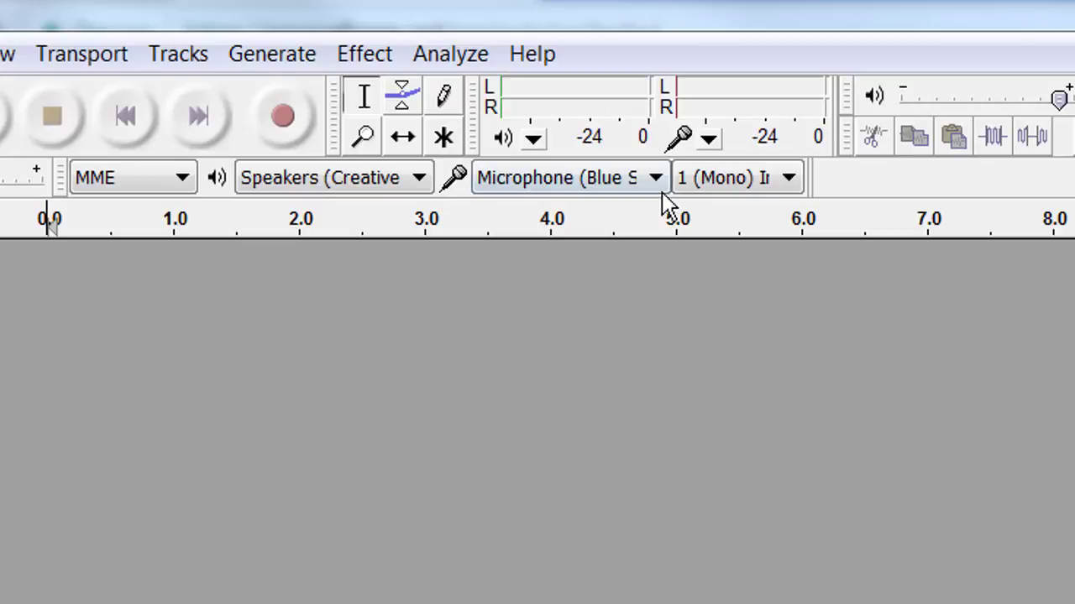
pyautogui.click(654, 178)
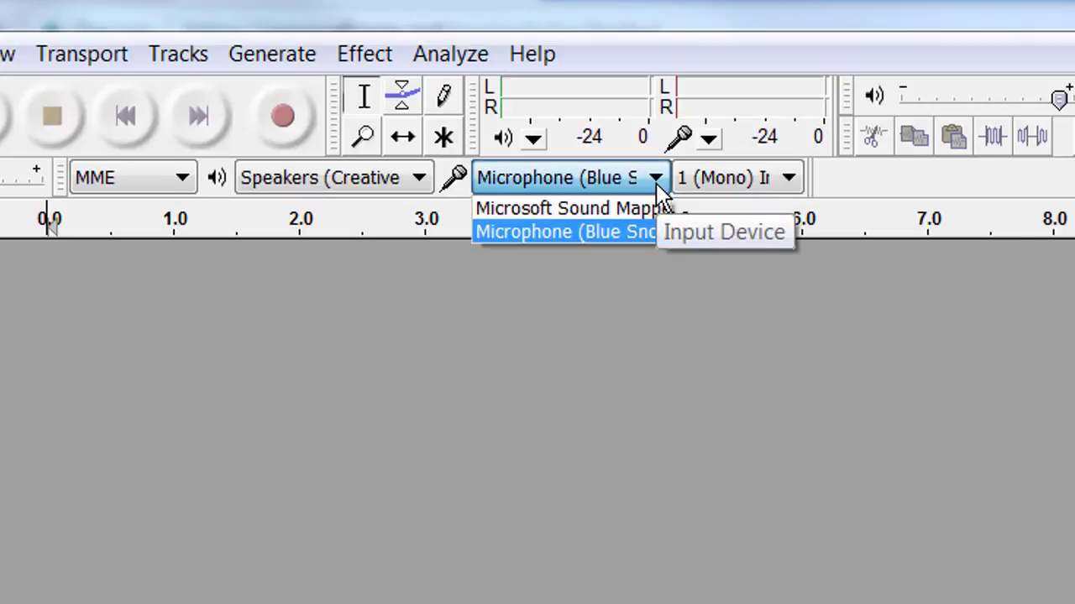
pyautogui.click(564, 232)
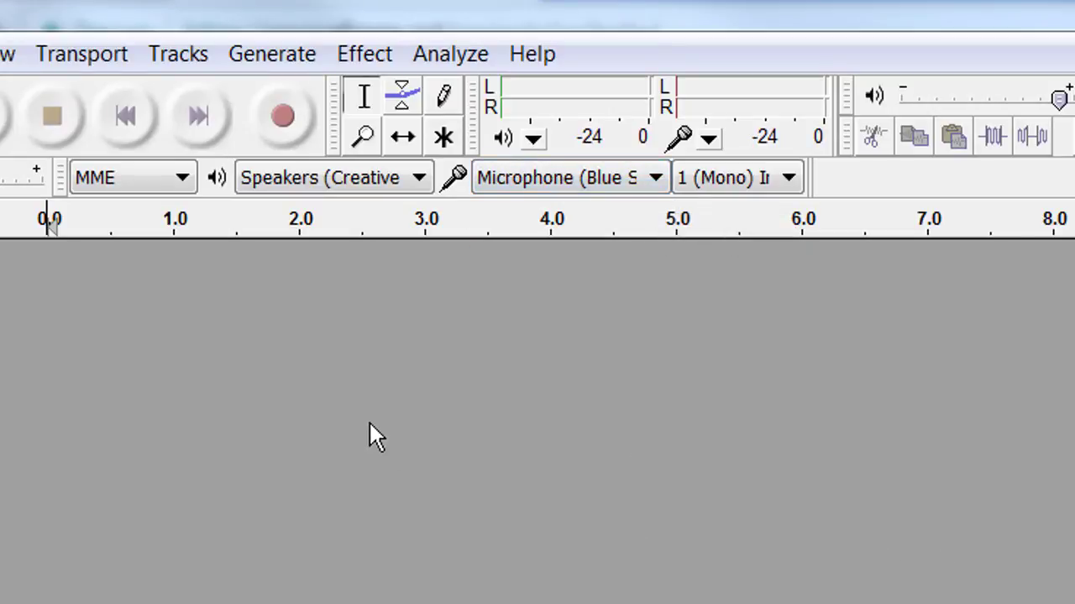
pyautogui.moveTo(500, 389)
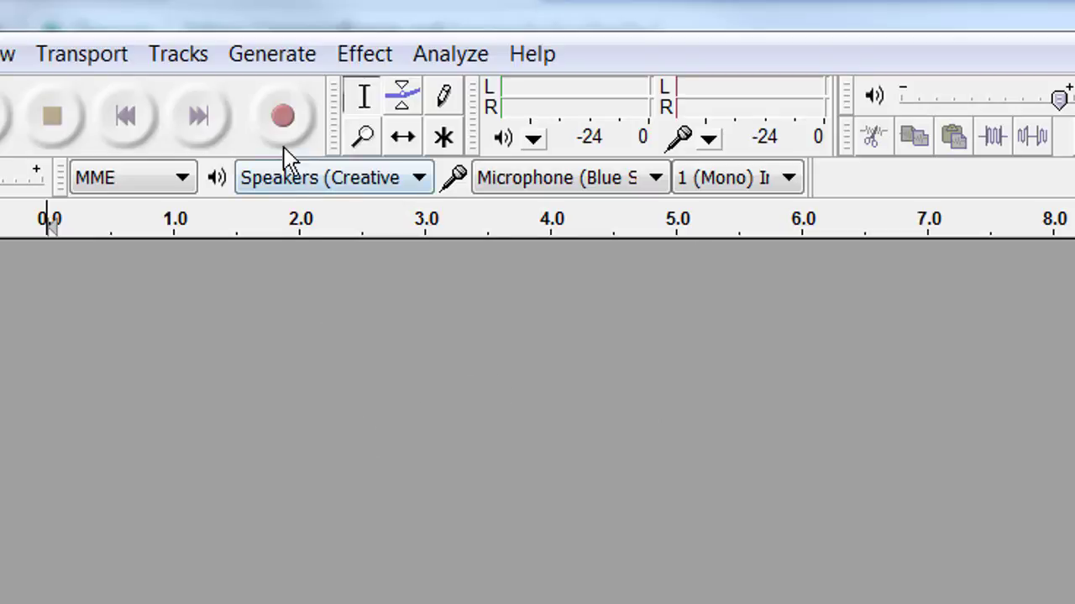
pyautogui.moveTo(282, 115)
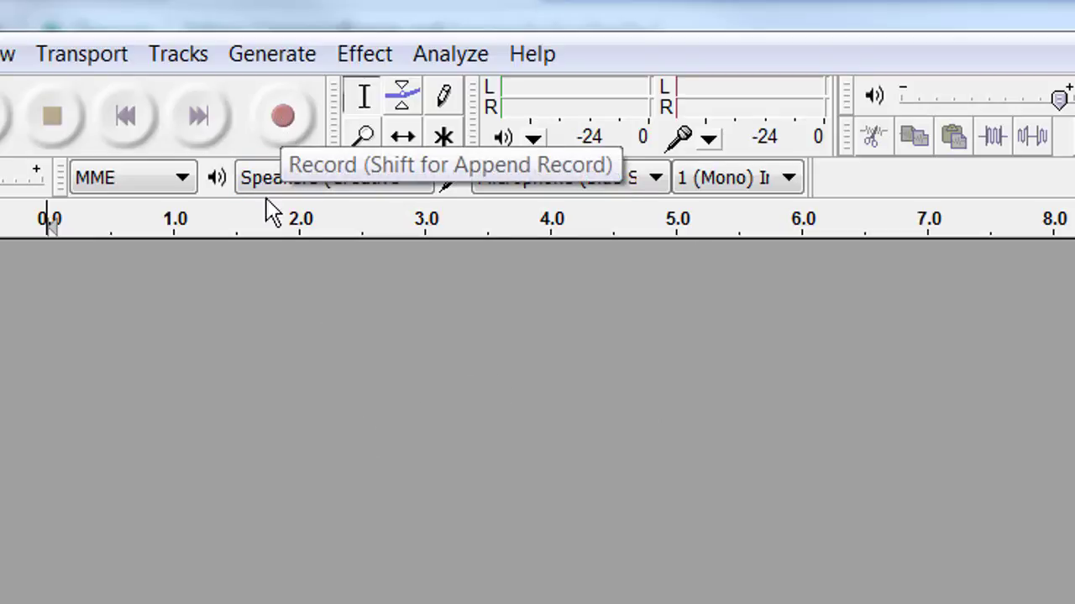
pyautogui.moveTo(252, 478)
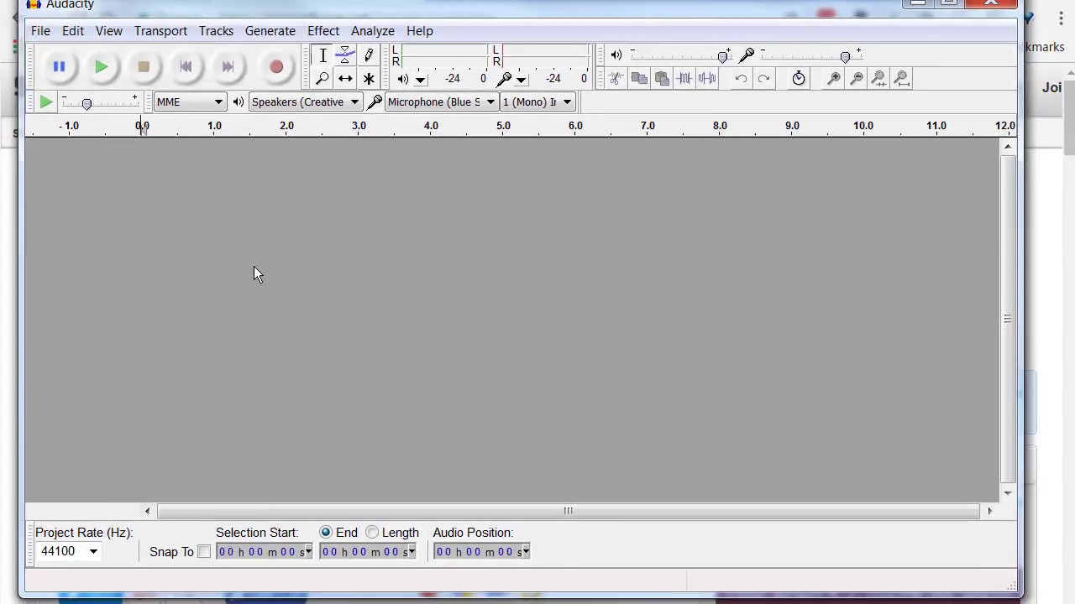
pyautogui.moveTo(282, 350)
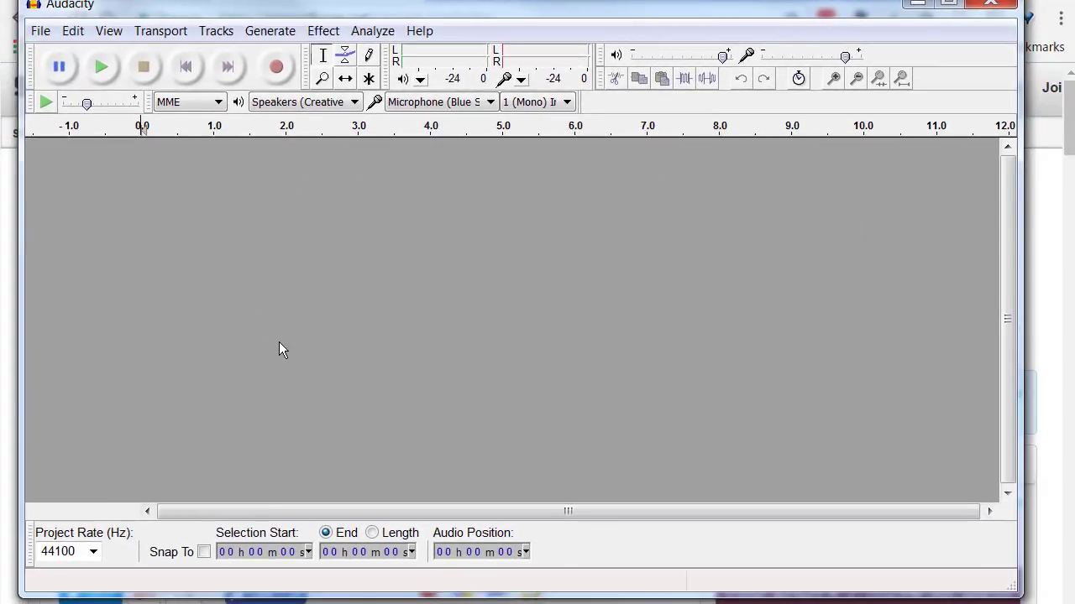
pyautogui.moveTo(269, 374)
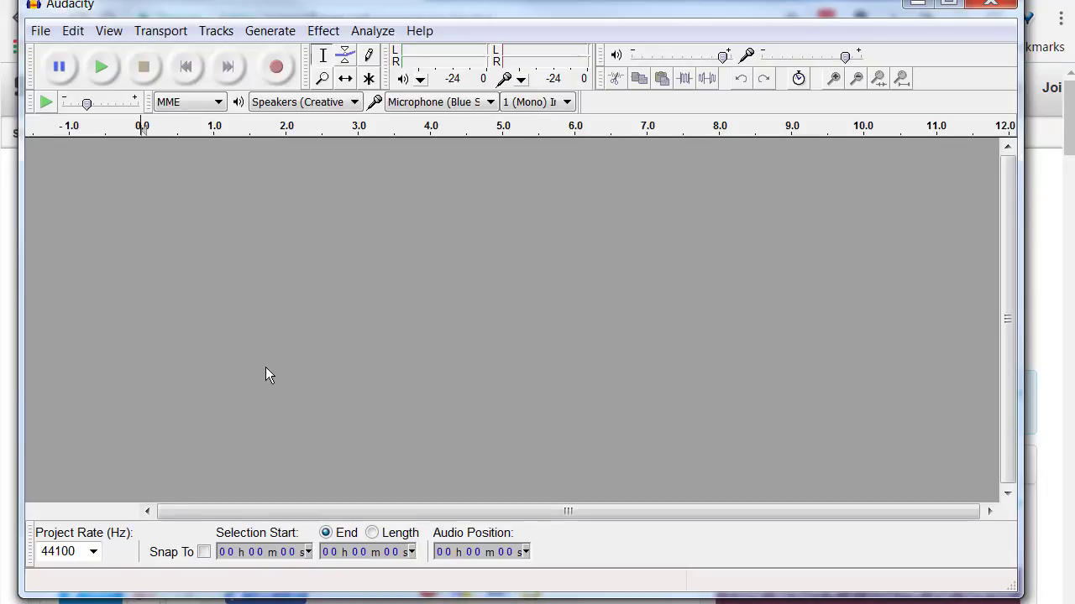
pyautogui.moveTo(272, 281)
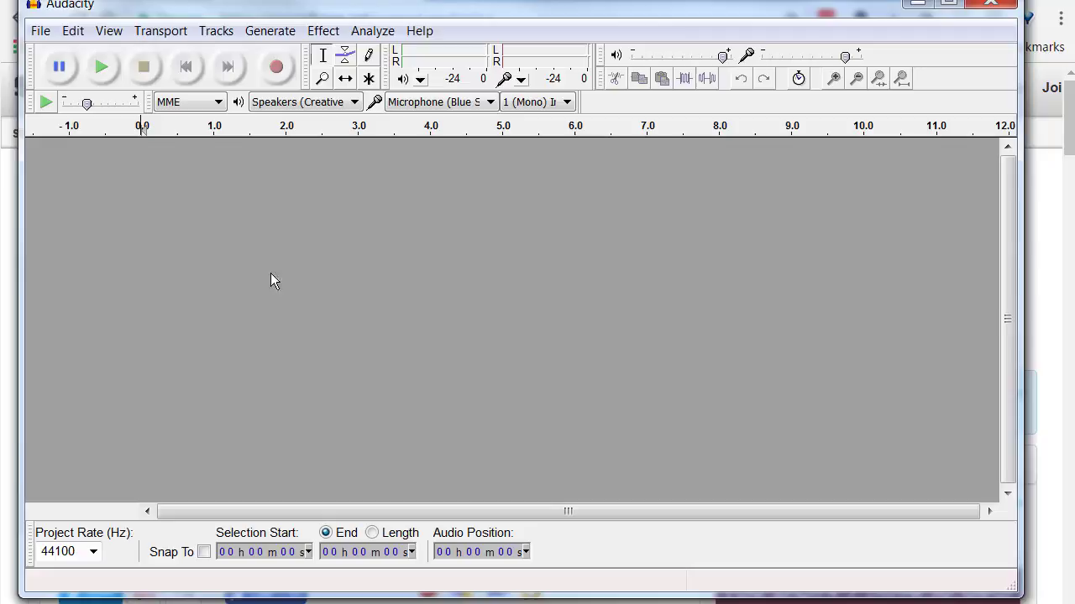
# Step: Record about 24 seconds of spoken intro from the microphone into a mono track
pyautogui.click(275, 67)
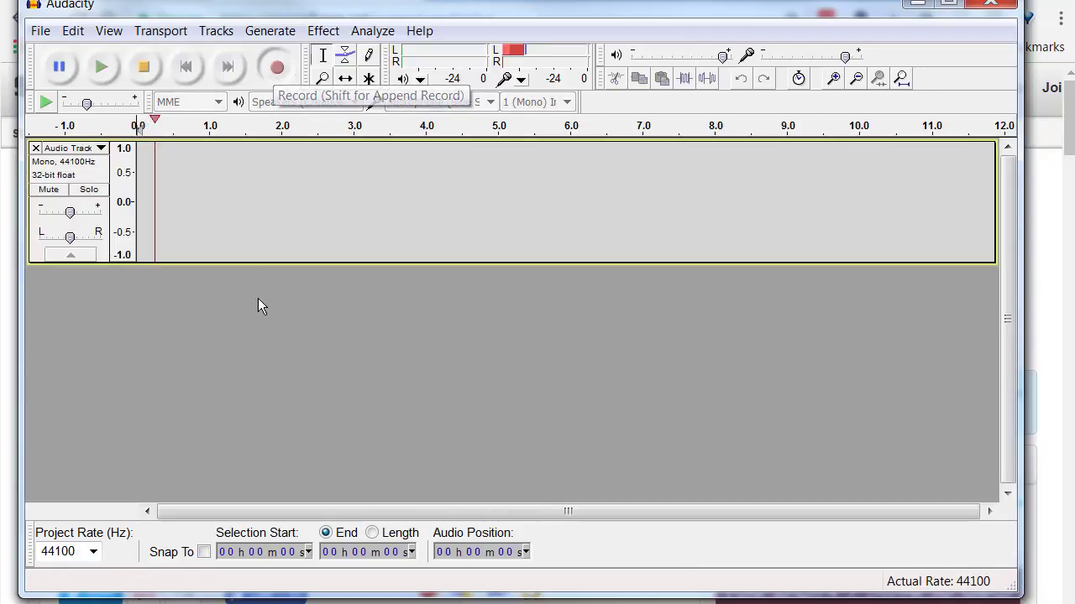
pyautogui.click(275, 68)
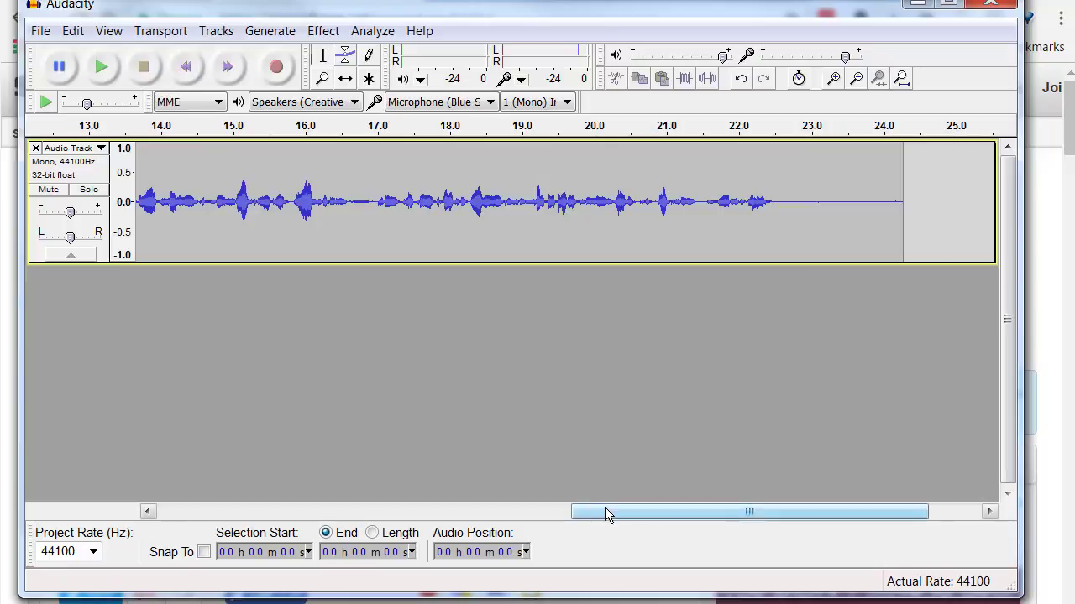
pyautogui.moveTo(747, 510); pyautogui.dragTo(339, 510)
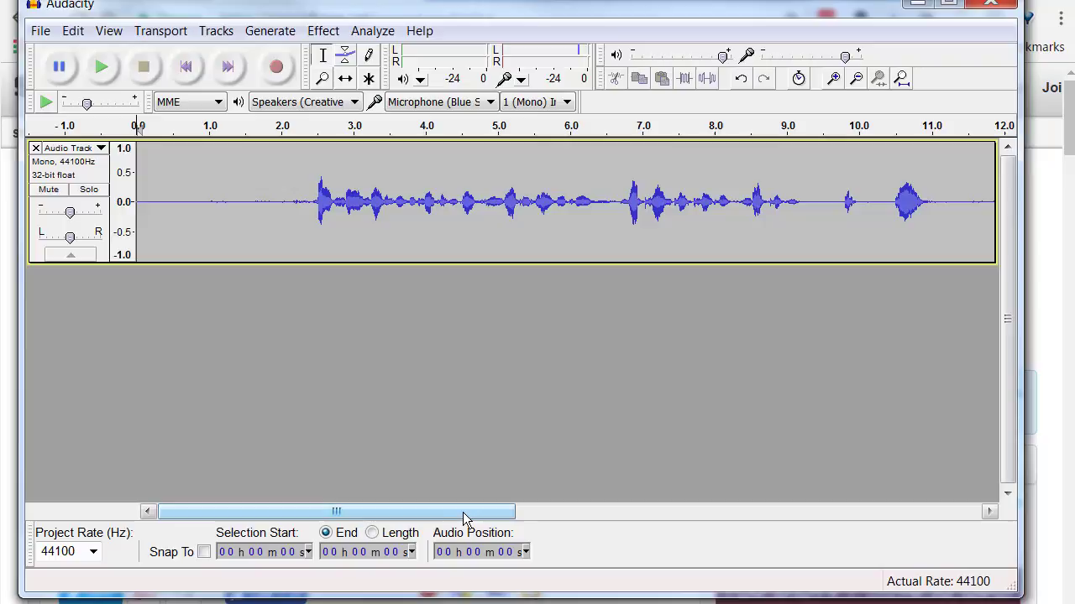
pyautogui.moveTo(336, 510); pyautogui.dragTo(453, 510)
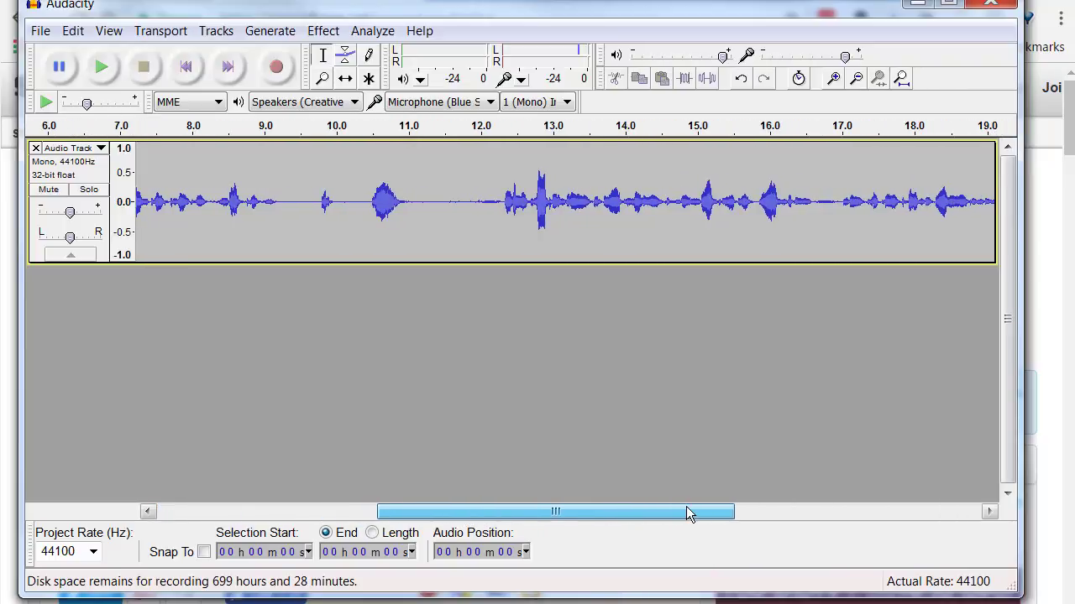
pyautogui.moveTo(554, 511); pyautogui.dragTo(336, 511)
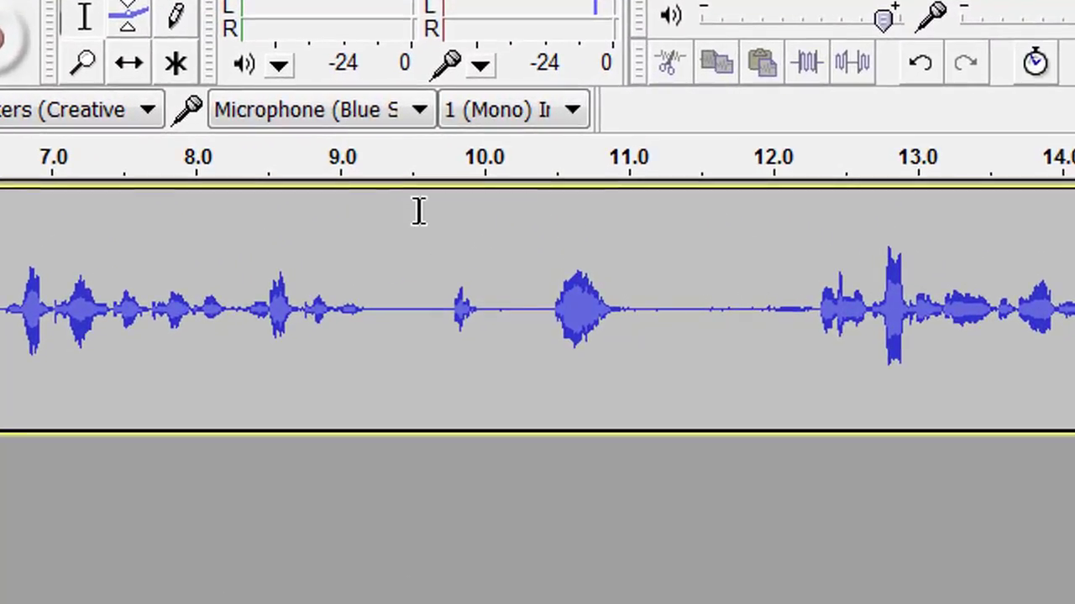
# Step: Select the quiet stretch from about 9.5 s to 12 s, audition it, and cut it out
pyautogui.moveTo(420, 310); pyautogui.dragTo(738, 310)
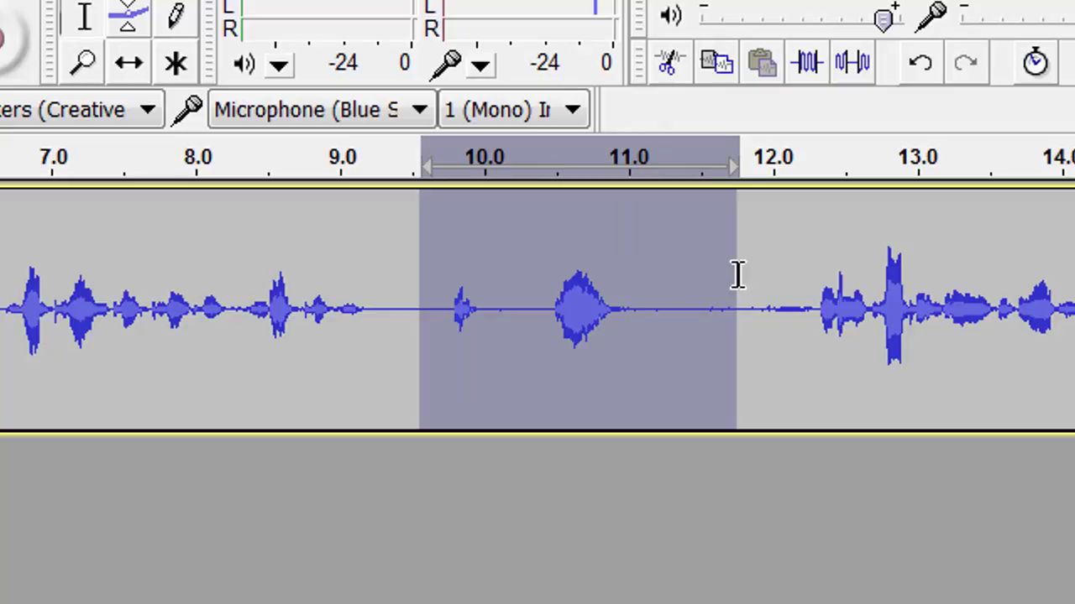
pyautogui.moveTo(736, 311); pyautogui.dragTo(772, 311)
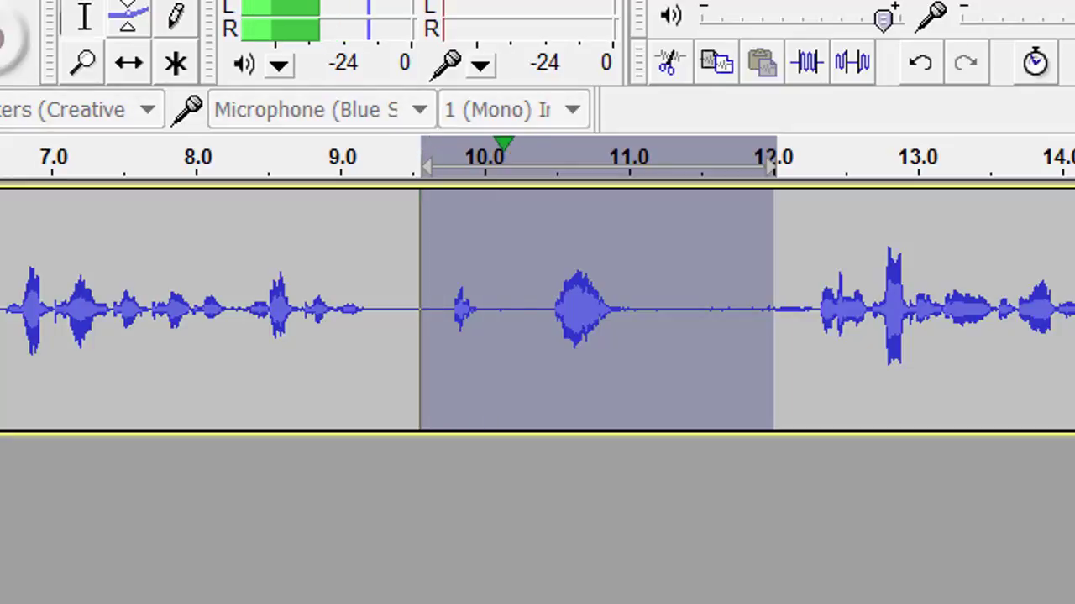
pyautogui.click(773, 158)
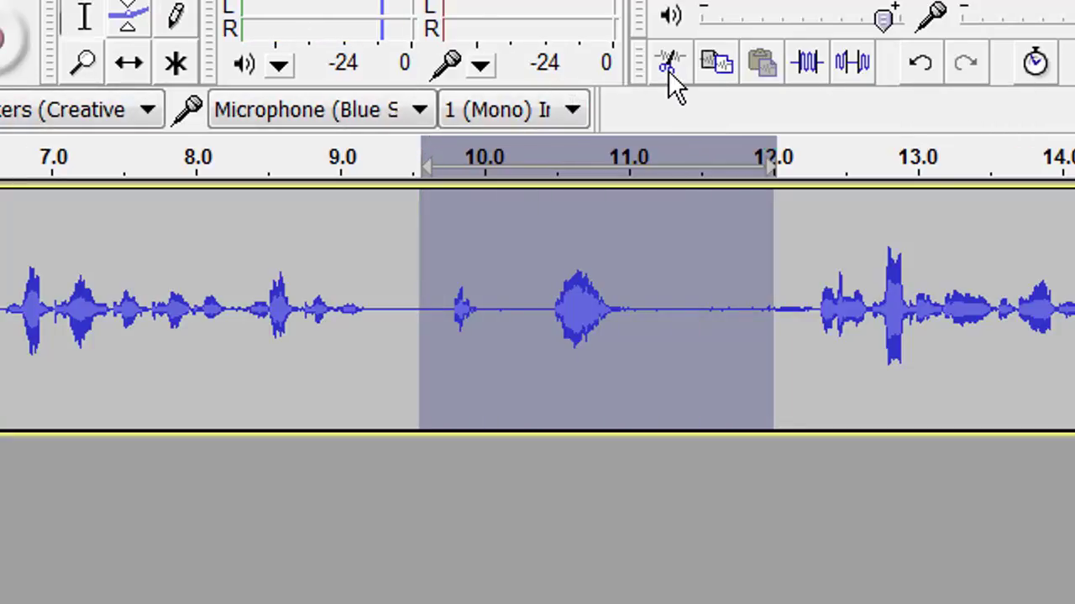
pyautogui.click(669, 62)
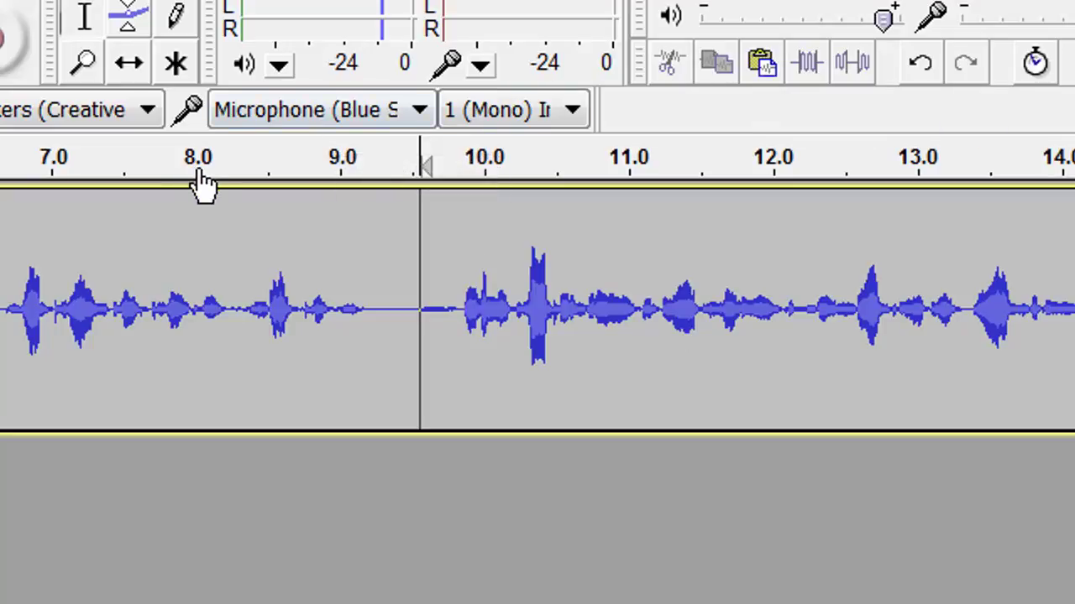
pyautogui.moveTo(151, 159)
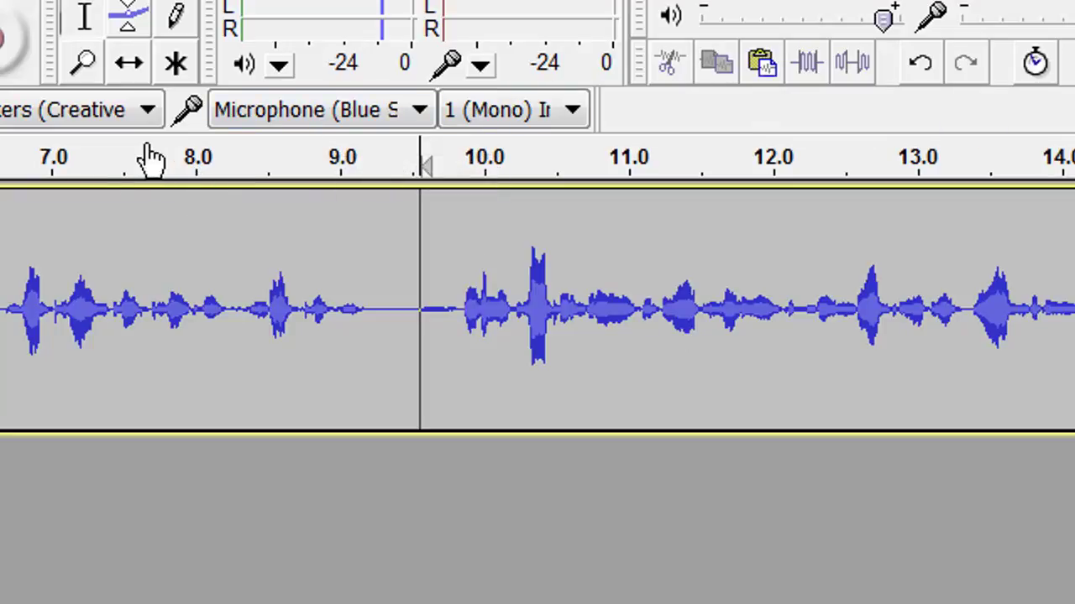
pyautogui.moveTo(198, 188)
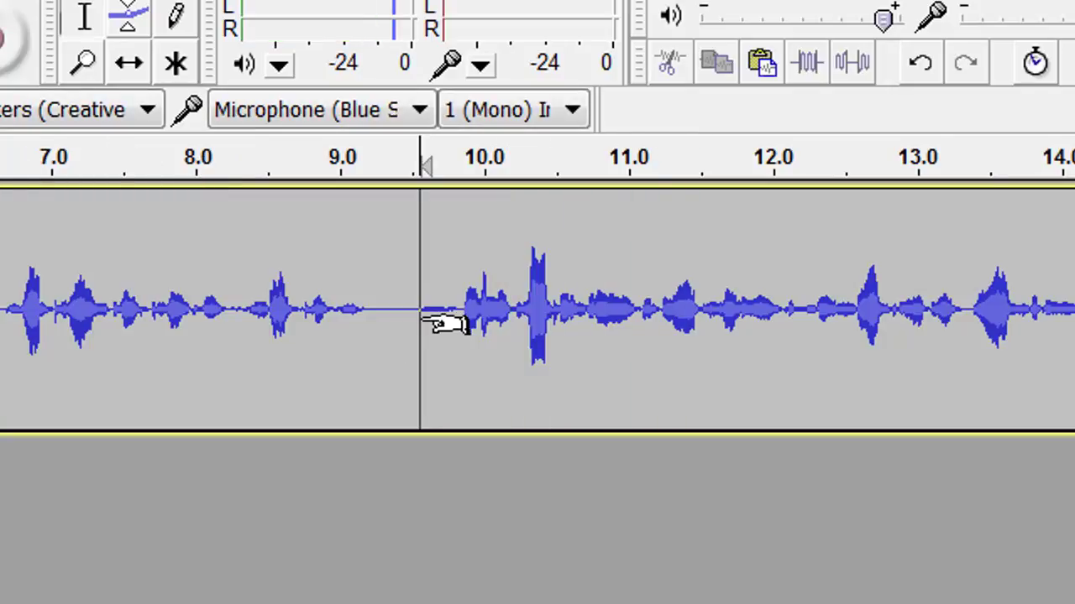
pyautogui.moveTo(428, 327)
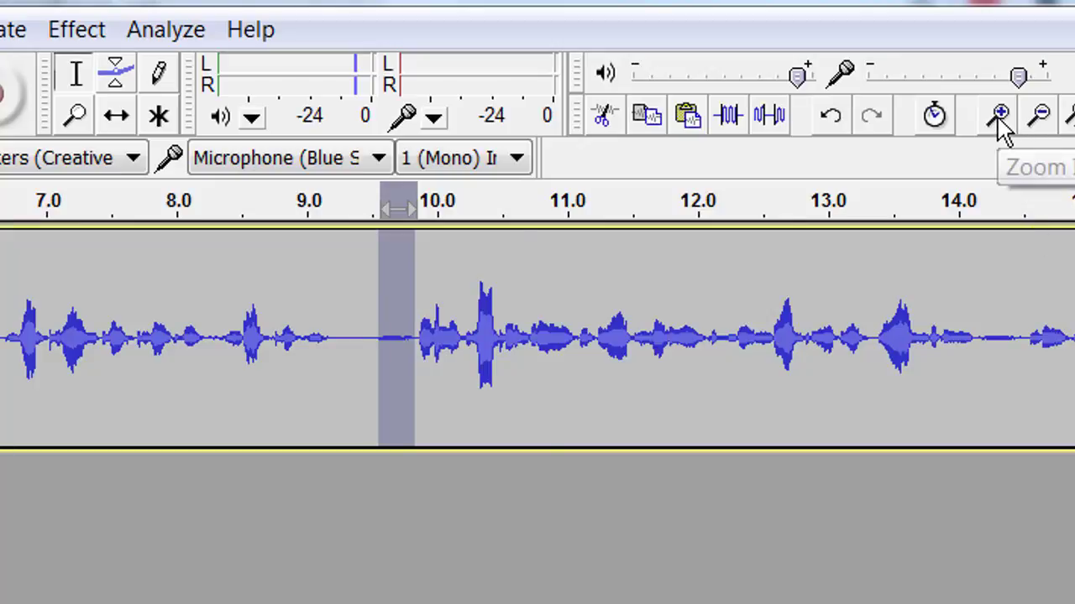
pyautogui.click(997, 114)
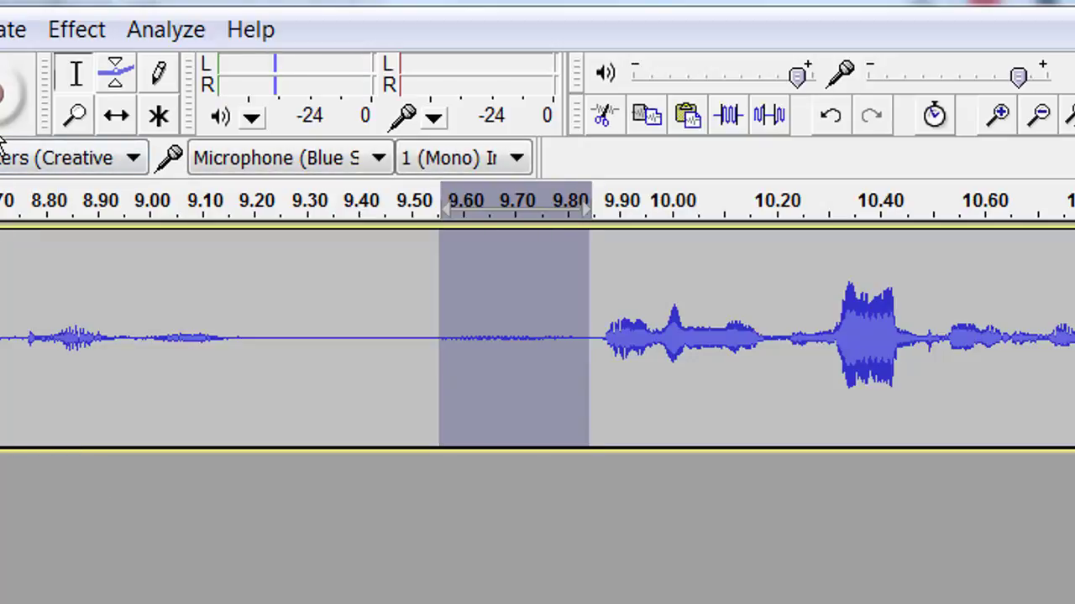
pyautogui.moveTo(625, 131)
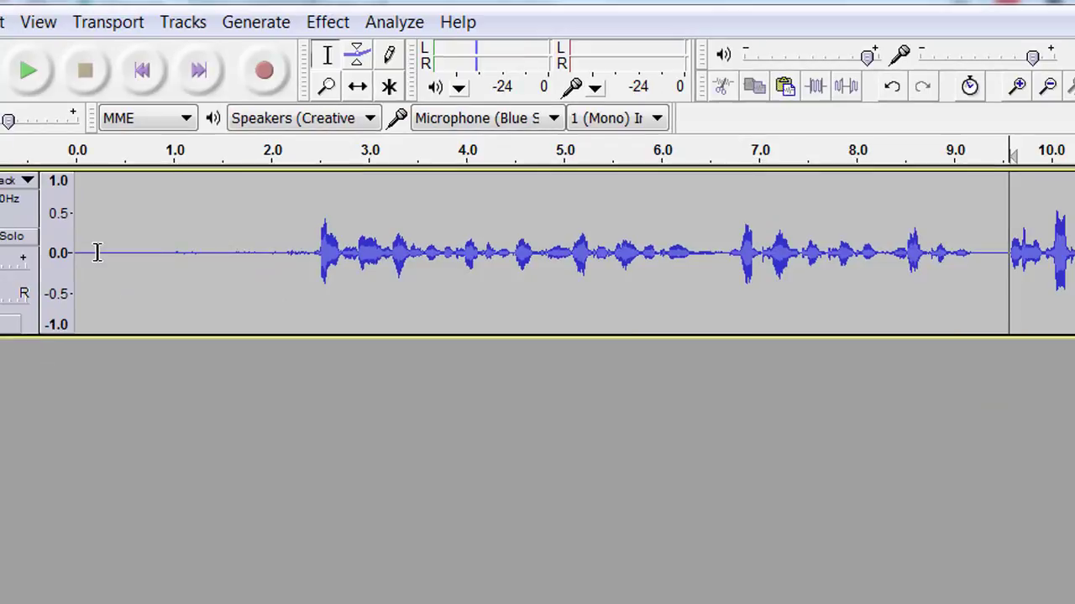
# Step: Select the silent lead-in and sample it as the noise profile in Noise Removal
pyautogui.moveTo(98, 252); pyautogui.dragTo(239, 252)
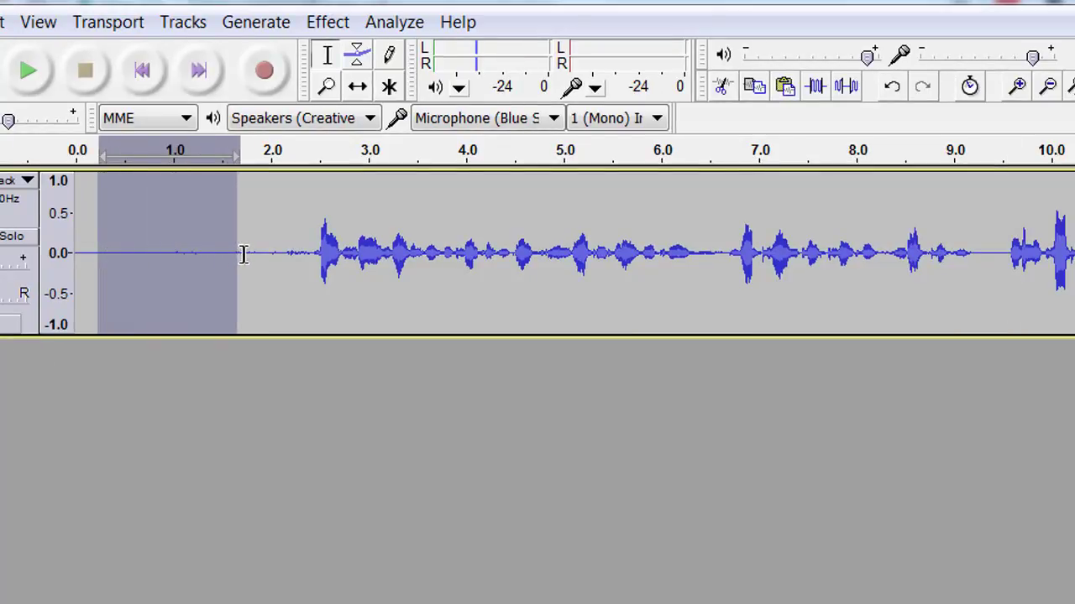
pyautogui.moveTo(238, 252); pyautogui.dragTo(282, 252)
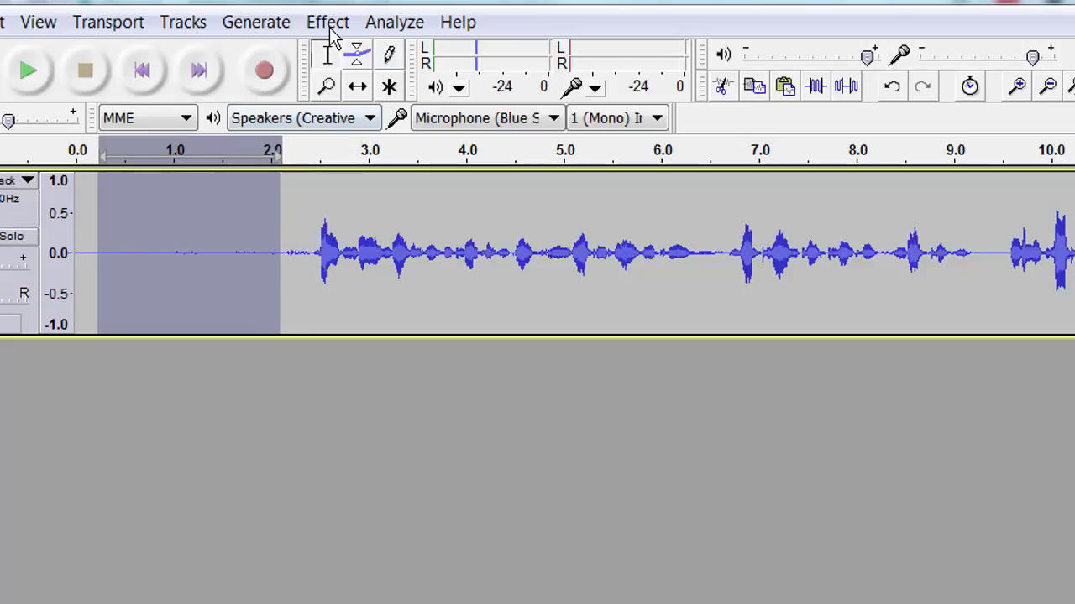
pyautogui.click(327, 22)
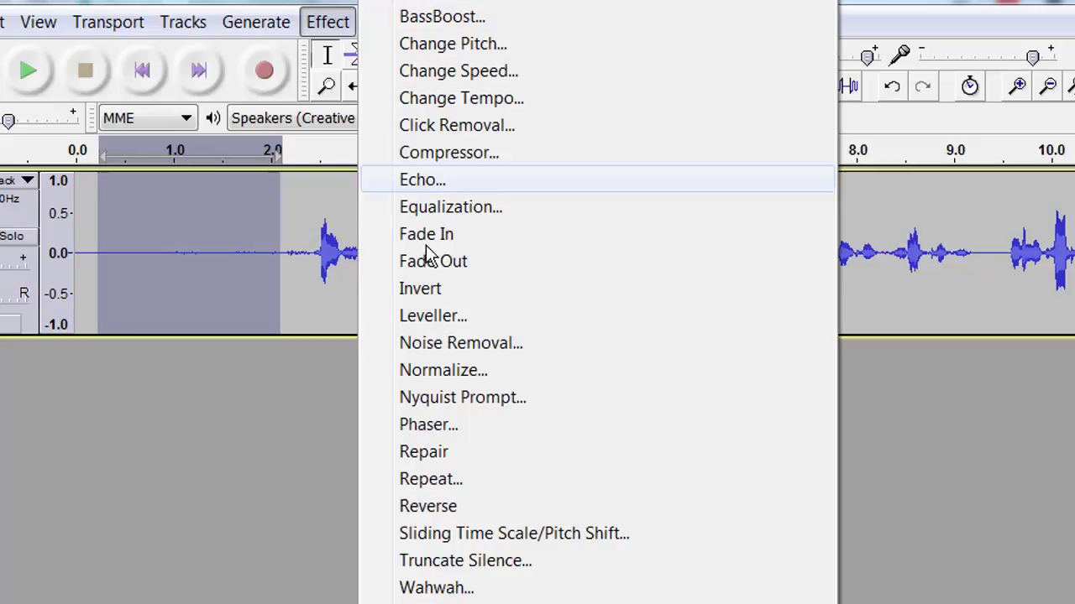
pyautogui.click(460, 342)
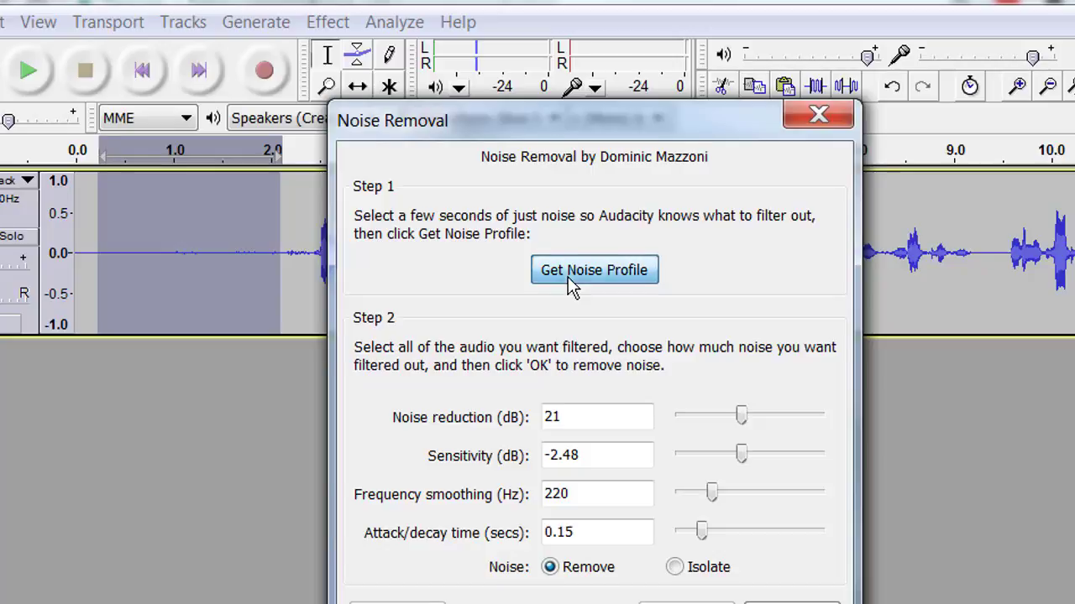
pyautogui.click(594, 269)
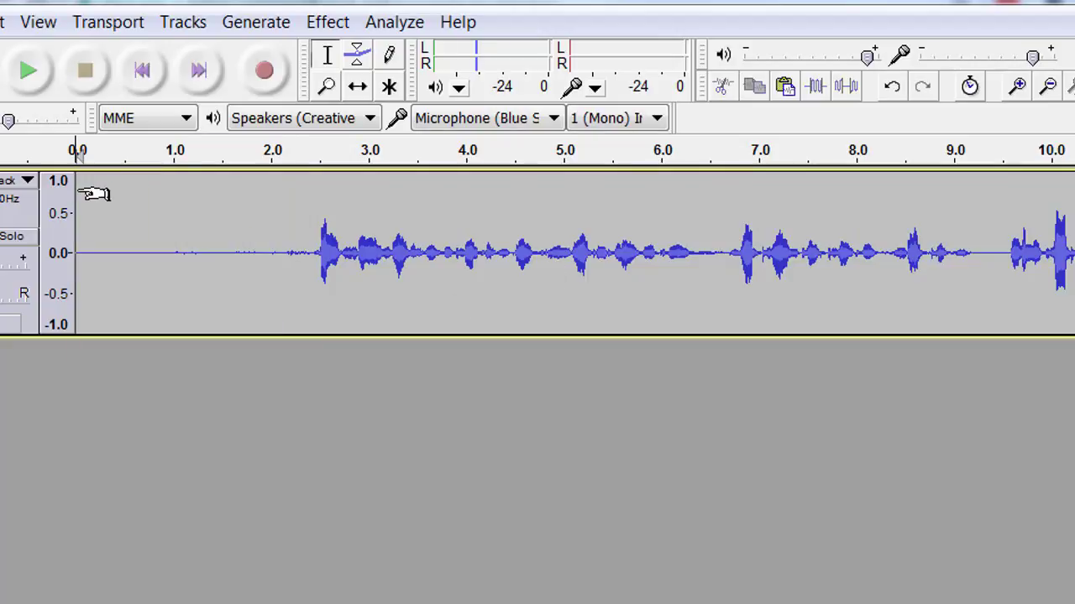
# Step: Apply Noise Removal with default settings to the entire track using the captured profile
pyautogui.hscroll(3)
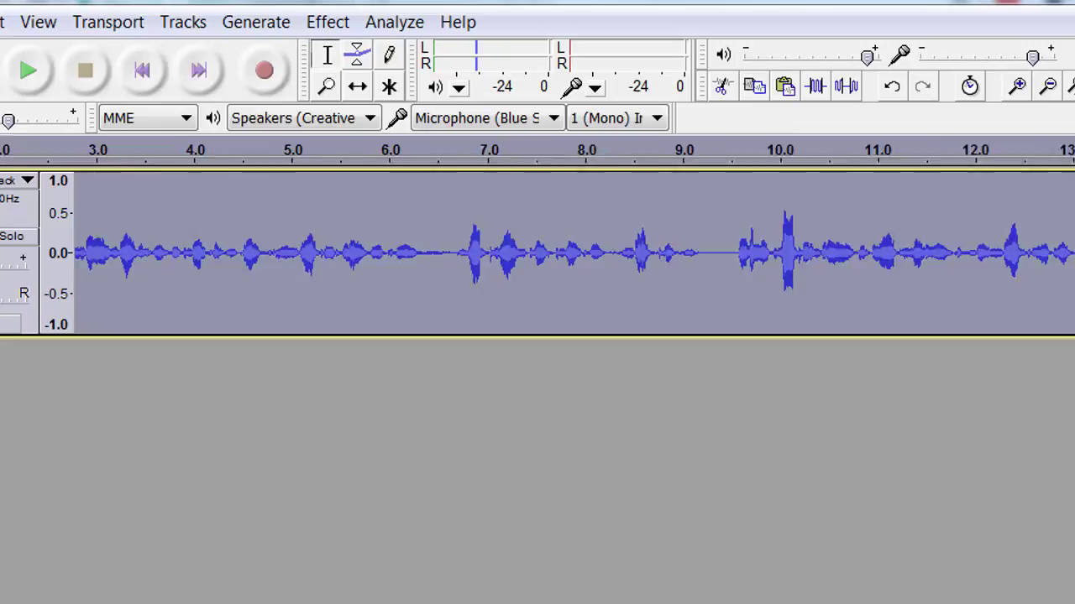
pyautogui.hscroll(3)
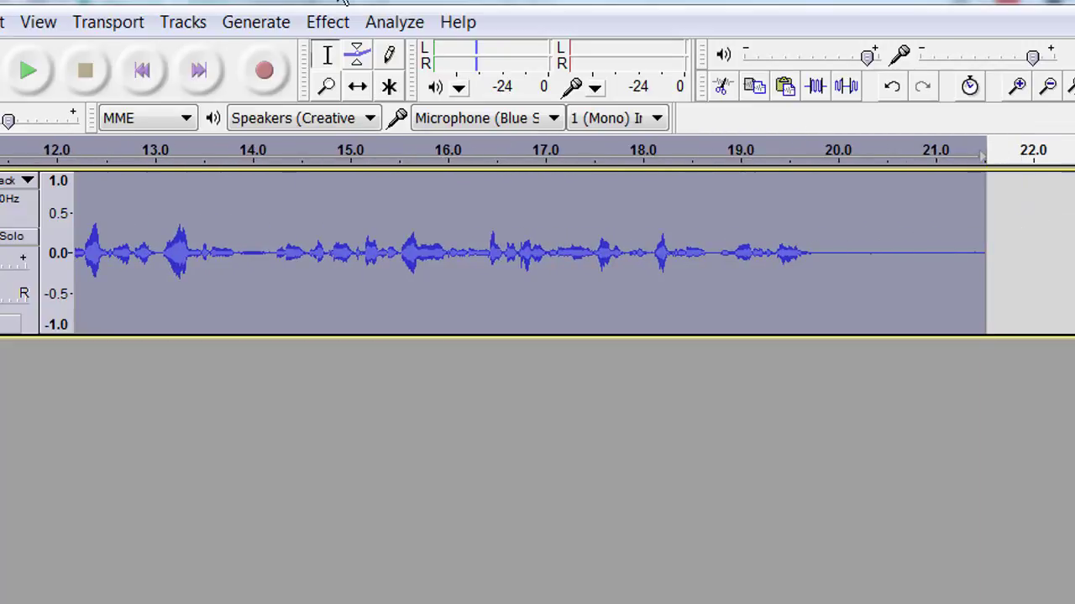
pyautogui.click(326, 22)
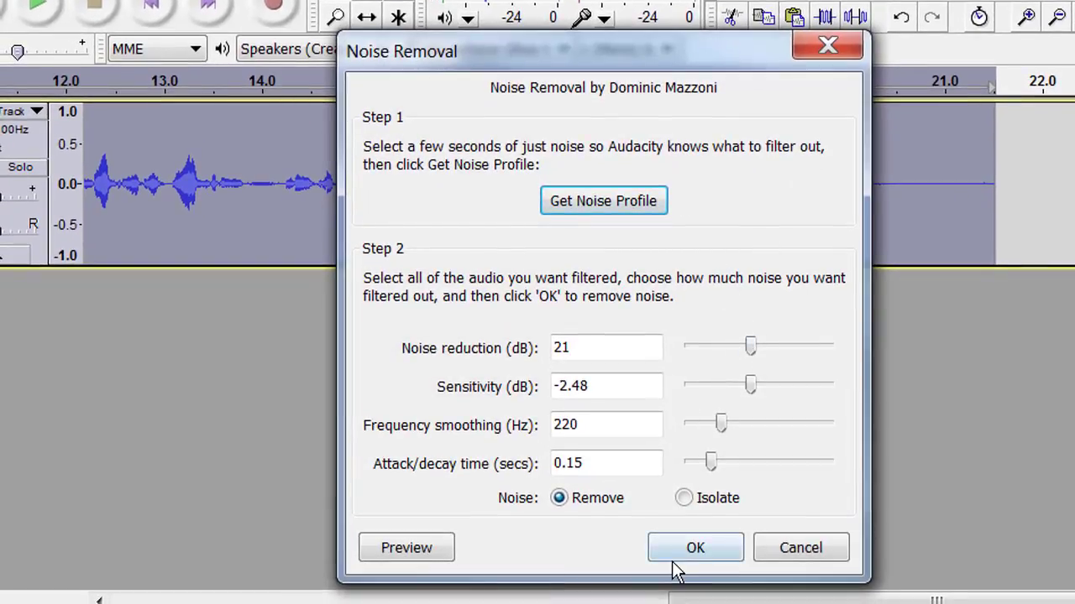
pyautogui.click(695, 547)
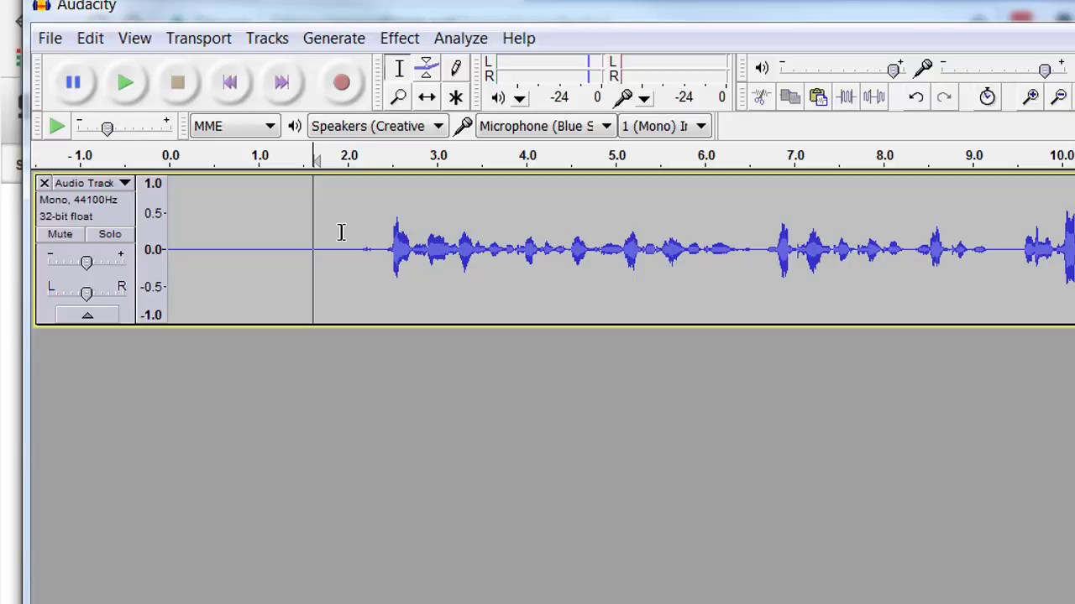
# Step: Delete the silence before the speech in two passes, then play back the trimmed track
pyautogui.moveTo(340, 248); pyautogui.dragTo(376, 249)
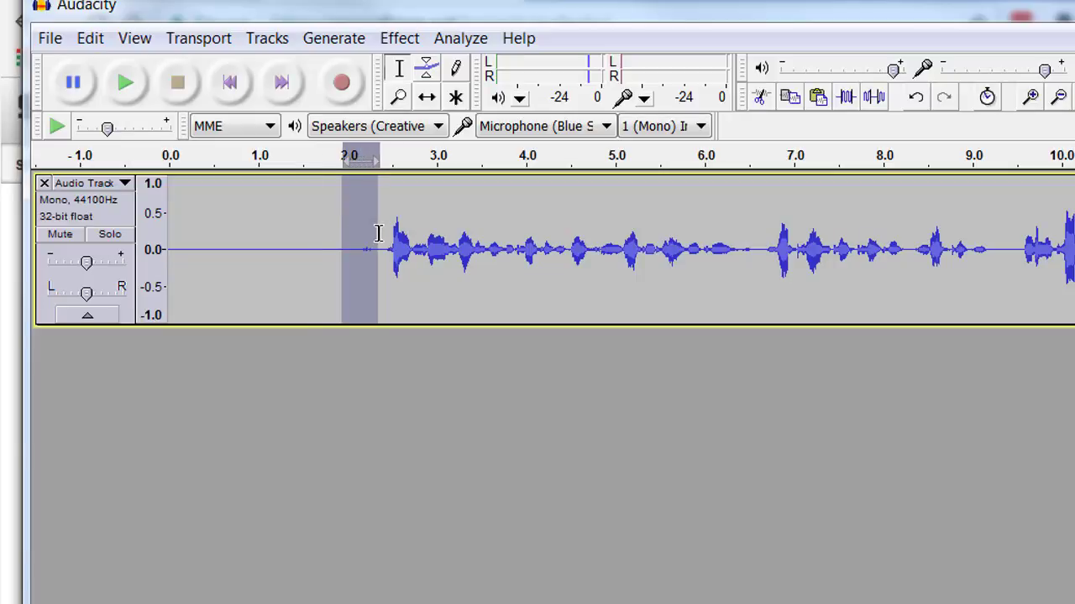
pyautogui.click(124, 80)
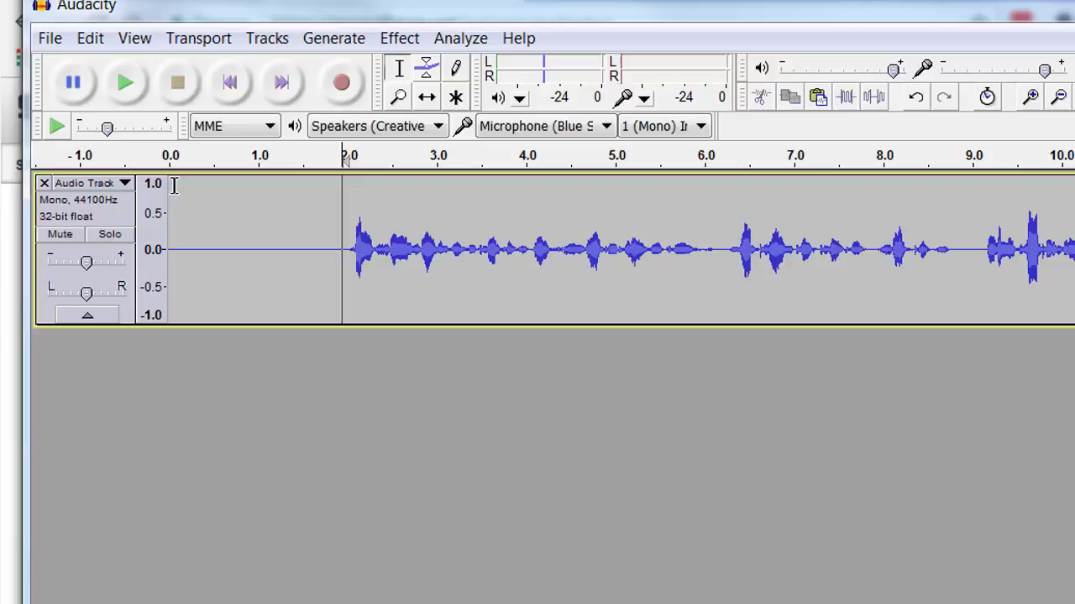
pyautogui.moveTo(171, 249); pyautogui.dragTo(298, 249)
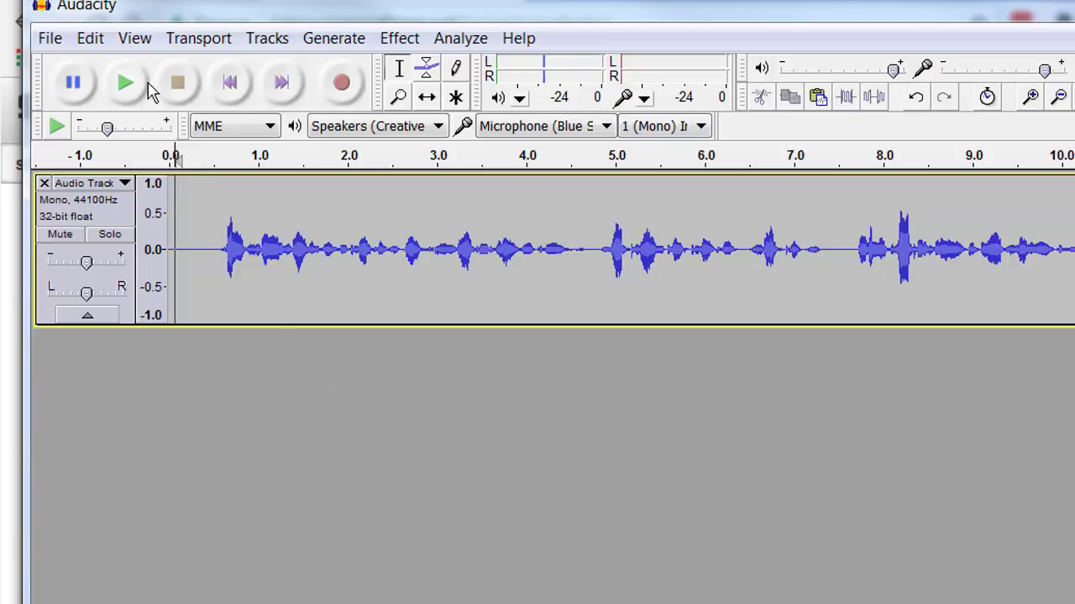
pyautogui.click(124, 80)
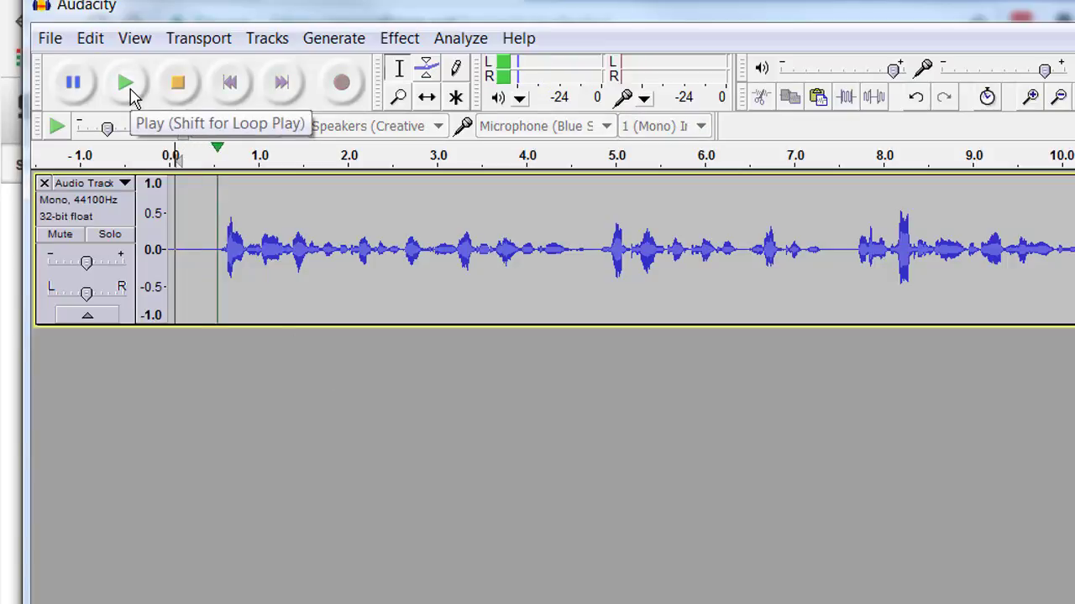
pyautogui.click(126, 80)
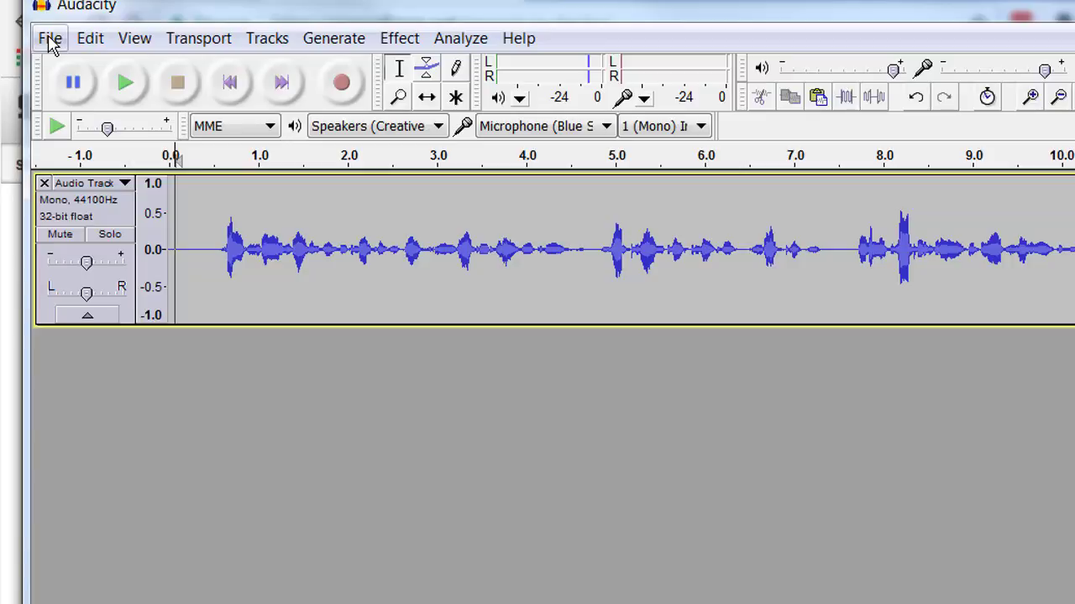
# Step: Export as MP3 'Audacity demo 1', replacing the existing file with empty metadata
pyautogui.click(50, 37)
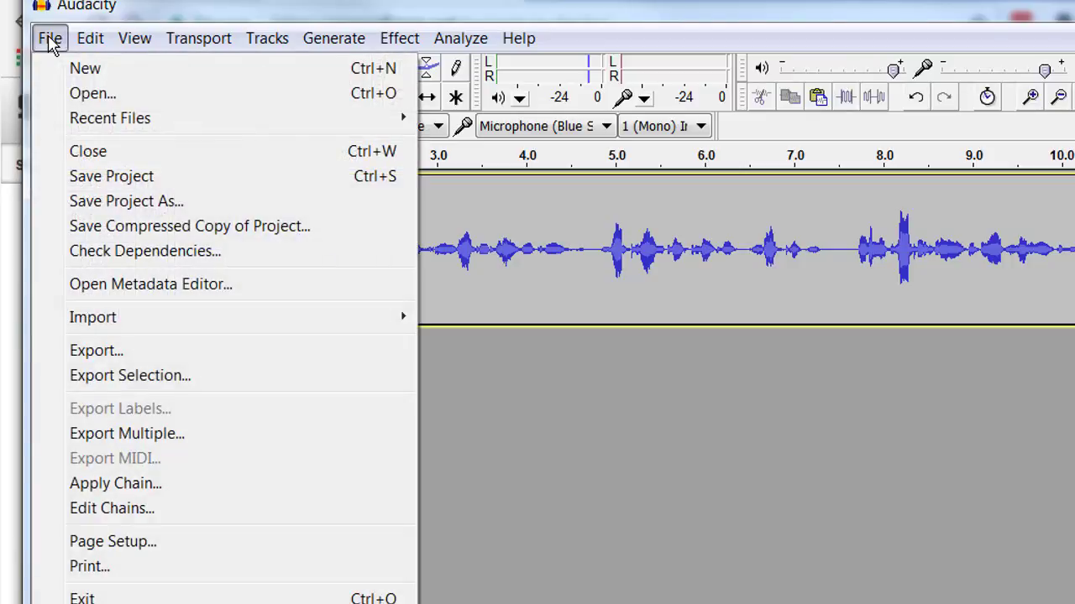
pyautogui.click(95, 351)
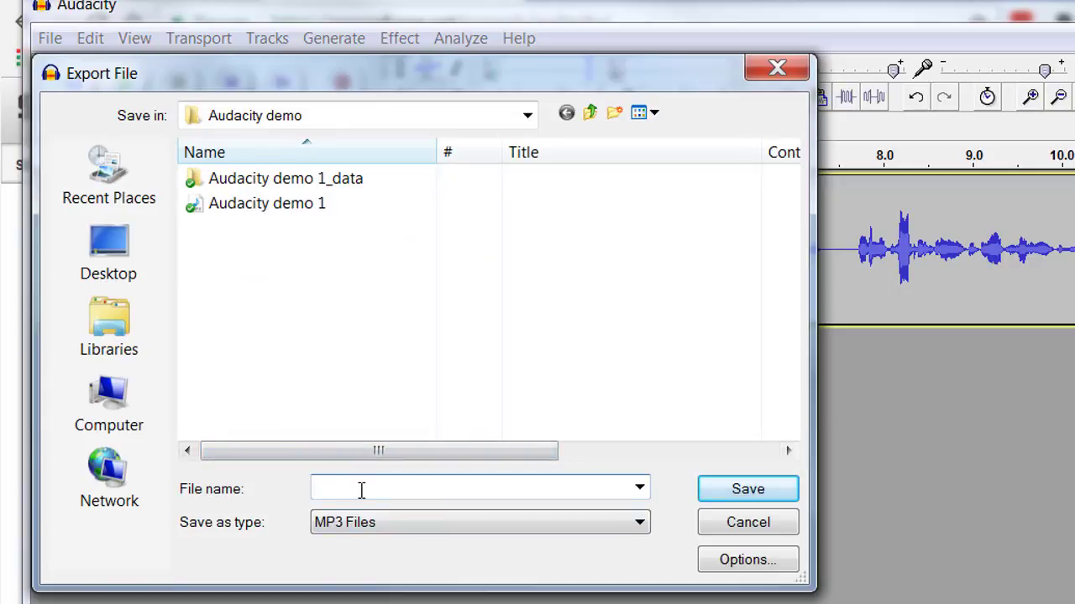
pyautogui.click(267, 203)
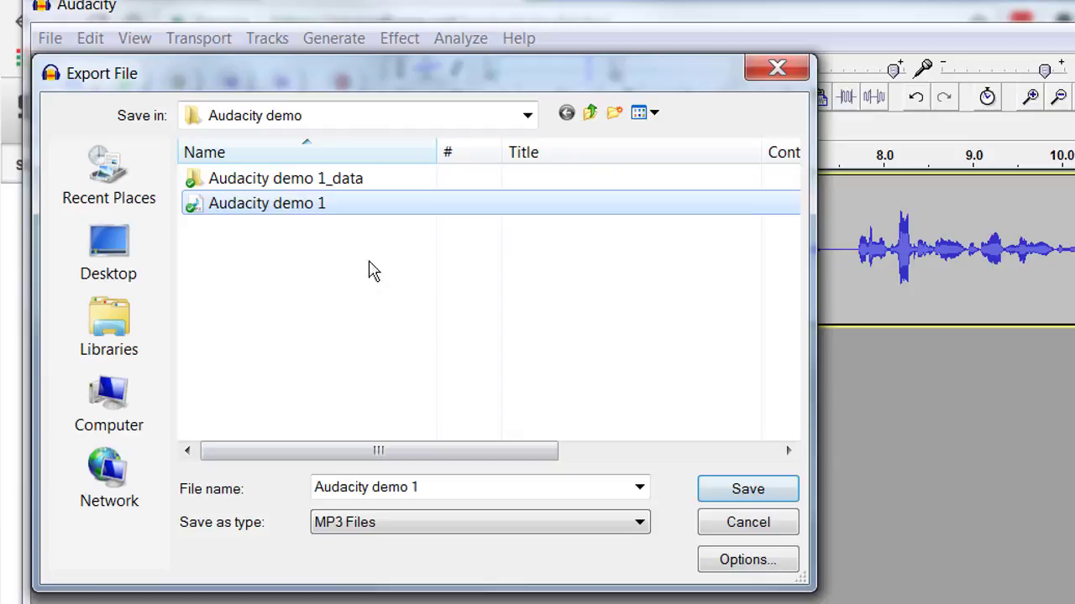
pyautogui.moveTo(747, 489)
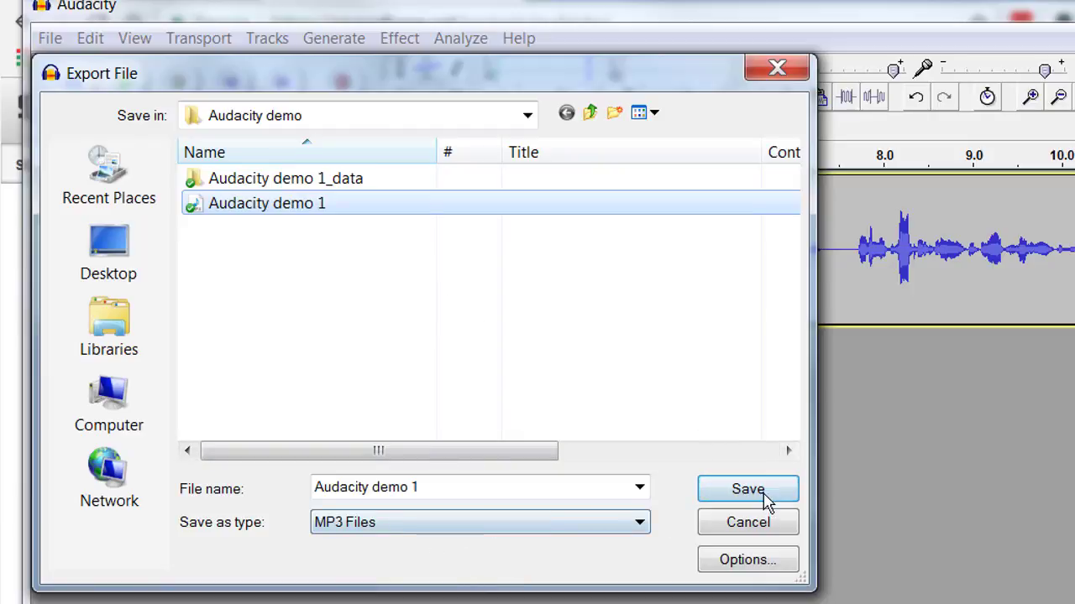
pyautogui.click(745, 490)
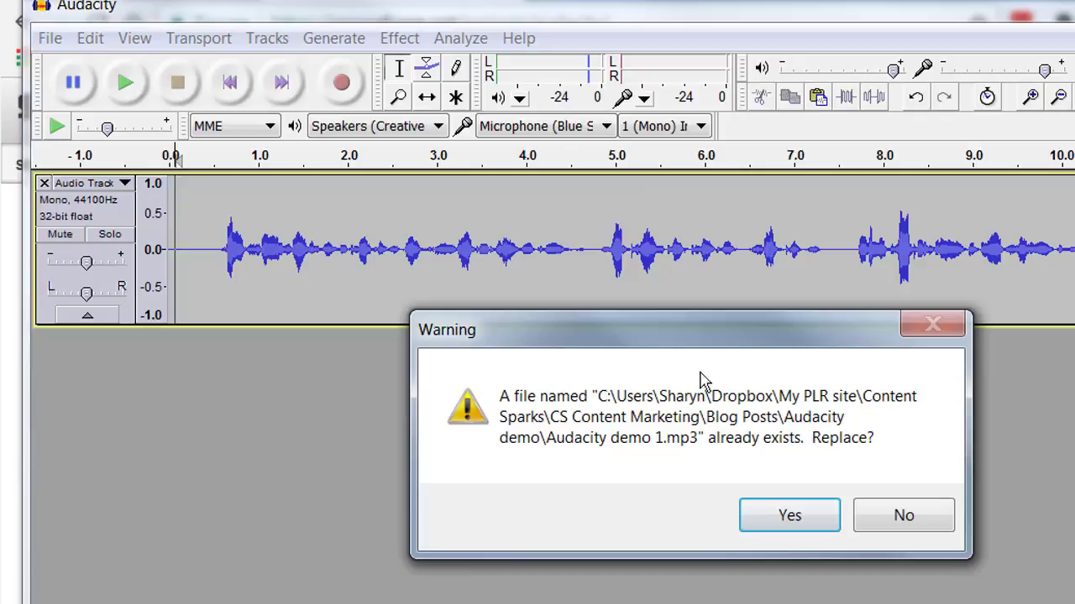
pyautogui.click(788, 514)
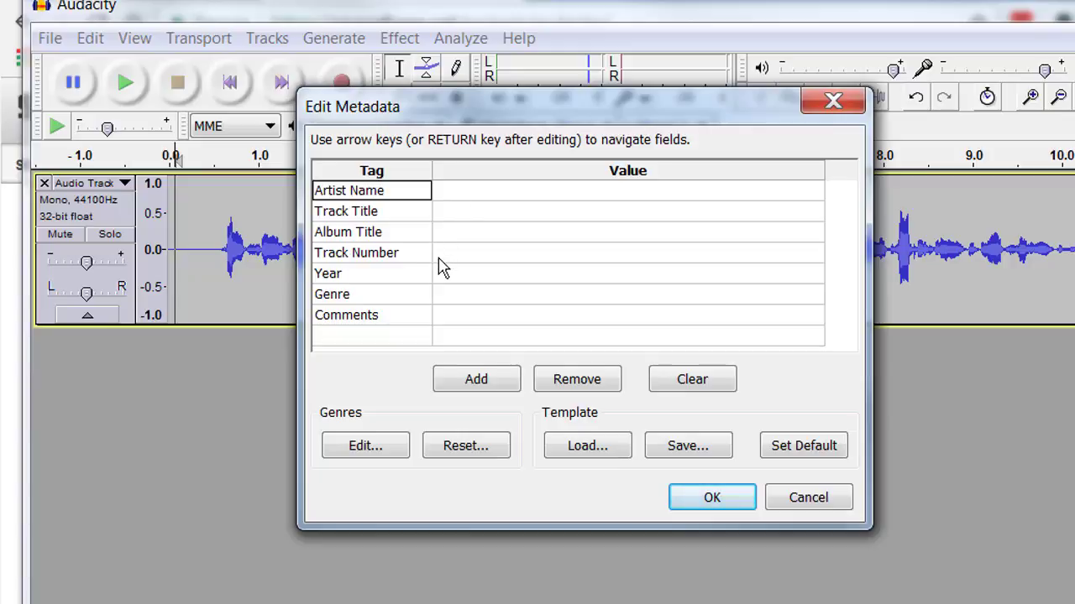
pyautogui.moveTo(454, 292)
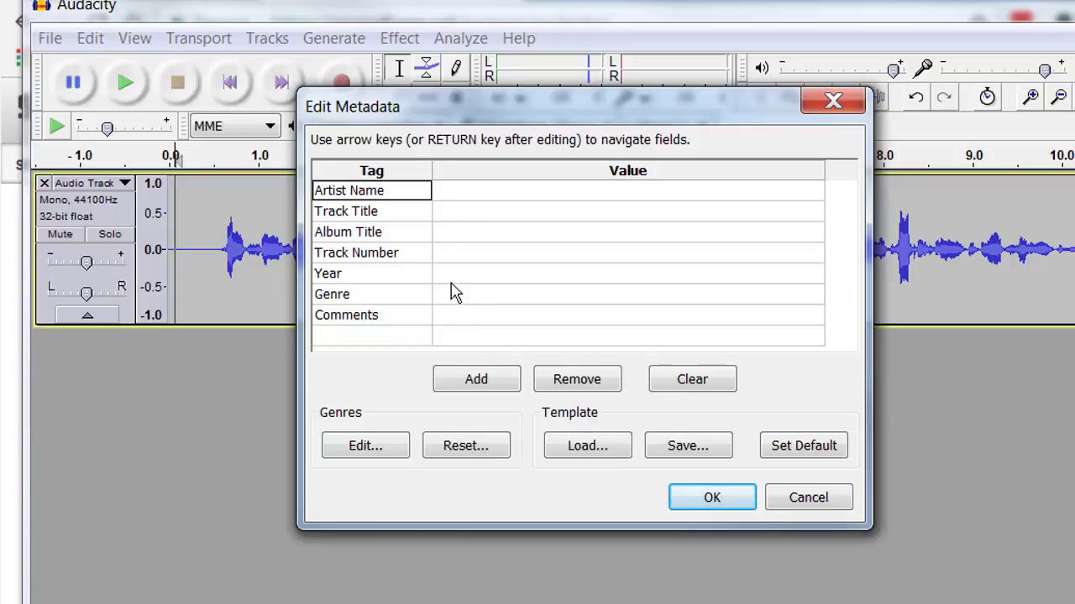
pyautogui.moveTo(494, 289)
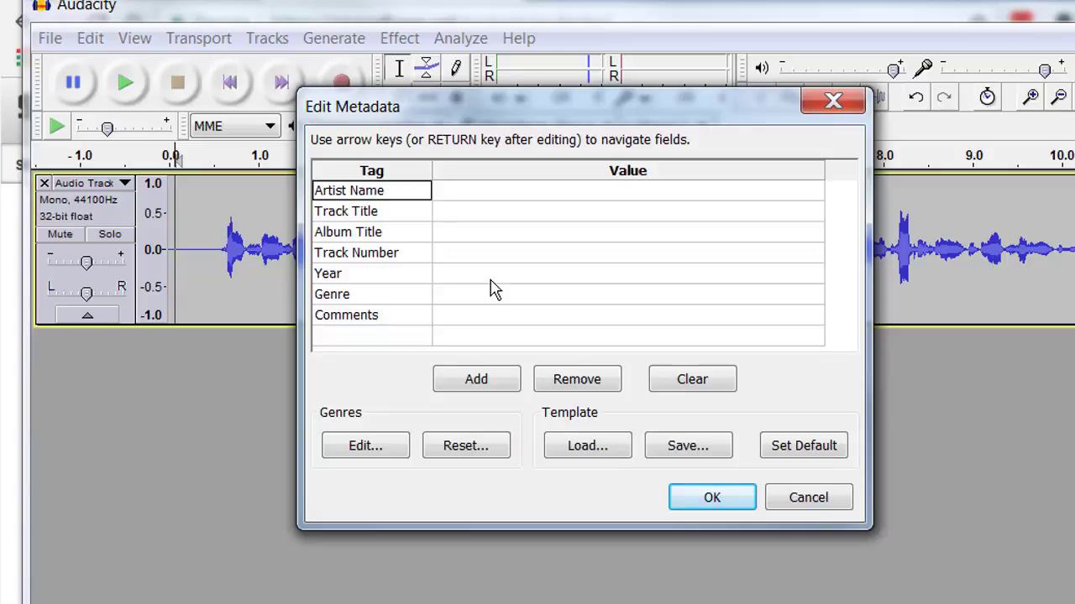
pyautogui.click(712, 497)
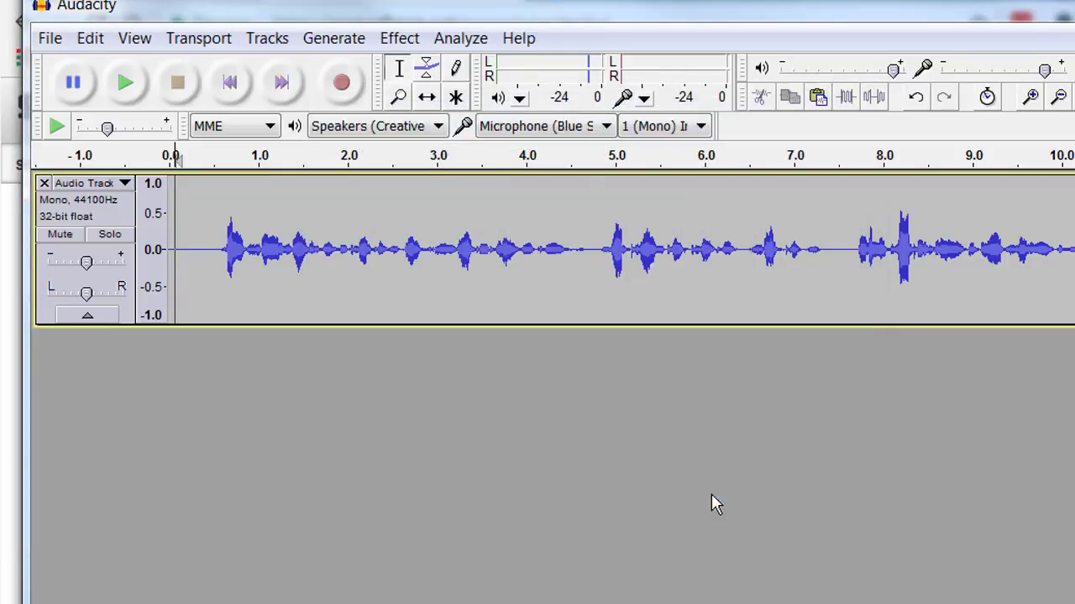
pyautogui.moveTo(47, 31)
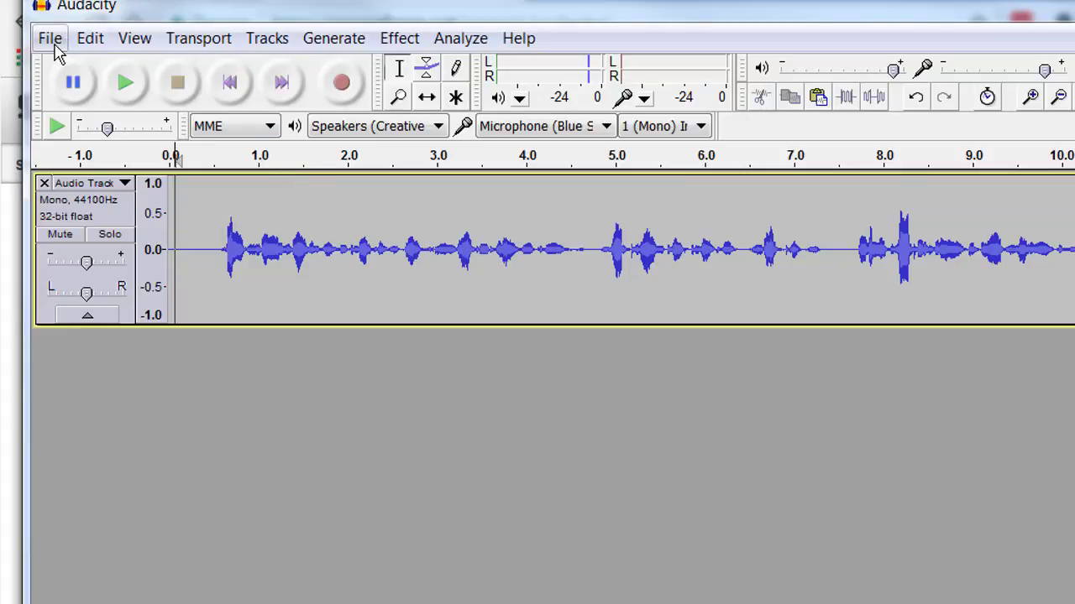
# Step: Save the work as an Audacity .aup project, accepting the project file warning
pyautogui.click(50, 37)
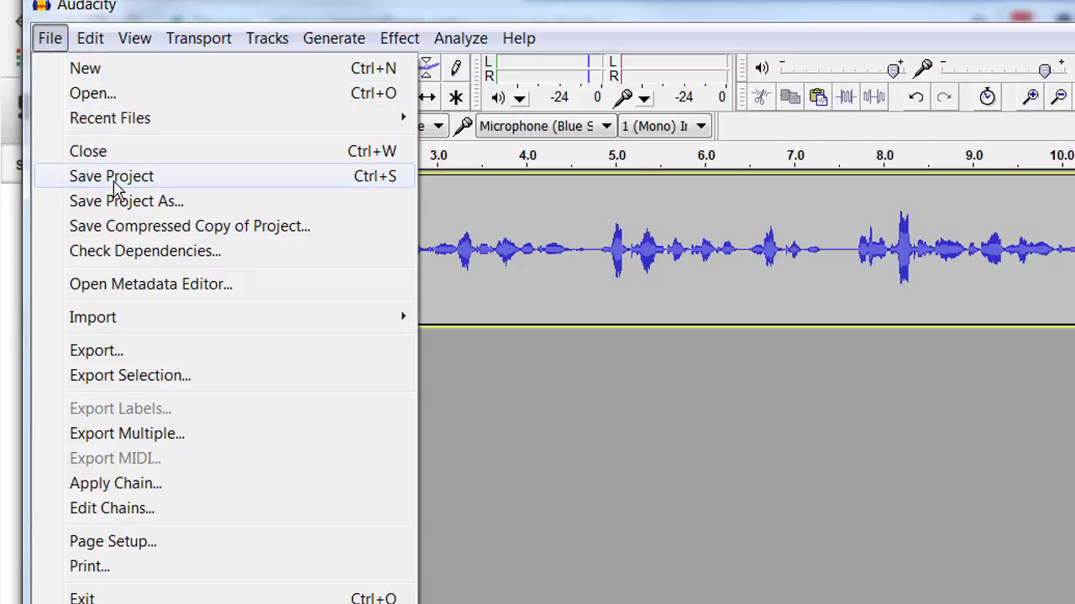
pyautogui.click(111, 177)
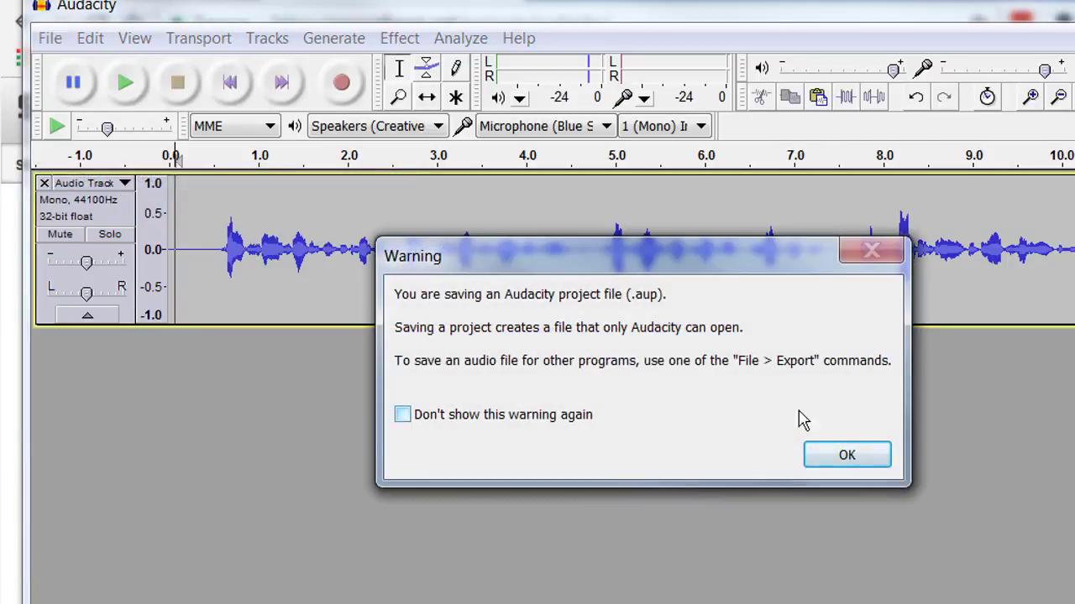
pyautogui.click(847, 453)
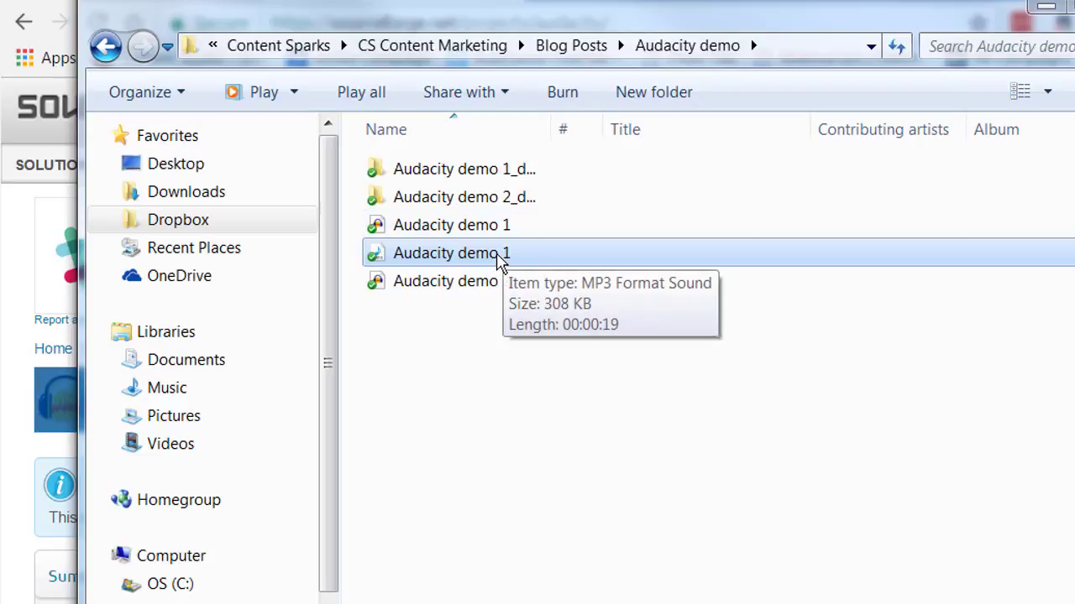
# Step: Begin renaming the exported 'Audacity demo 1.mp3' in the Audacity demo folder
pyautogui.click(450, 252)
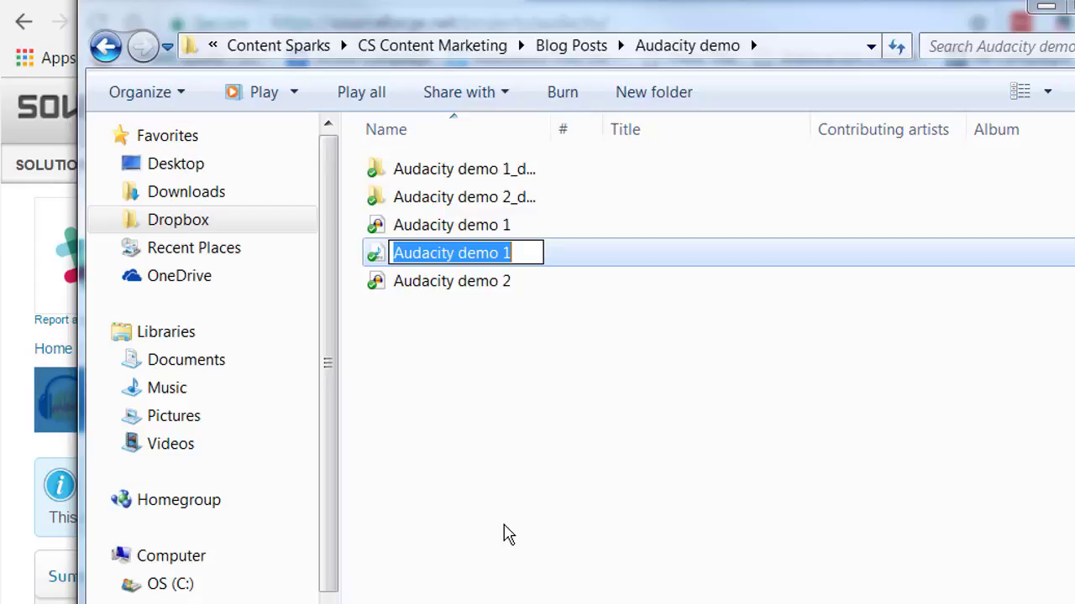
pyautogui.moveTo(366, 519)
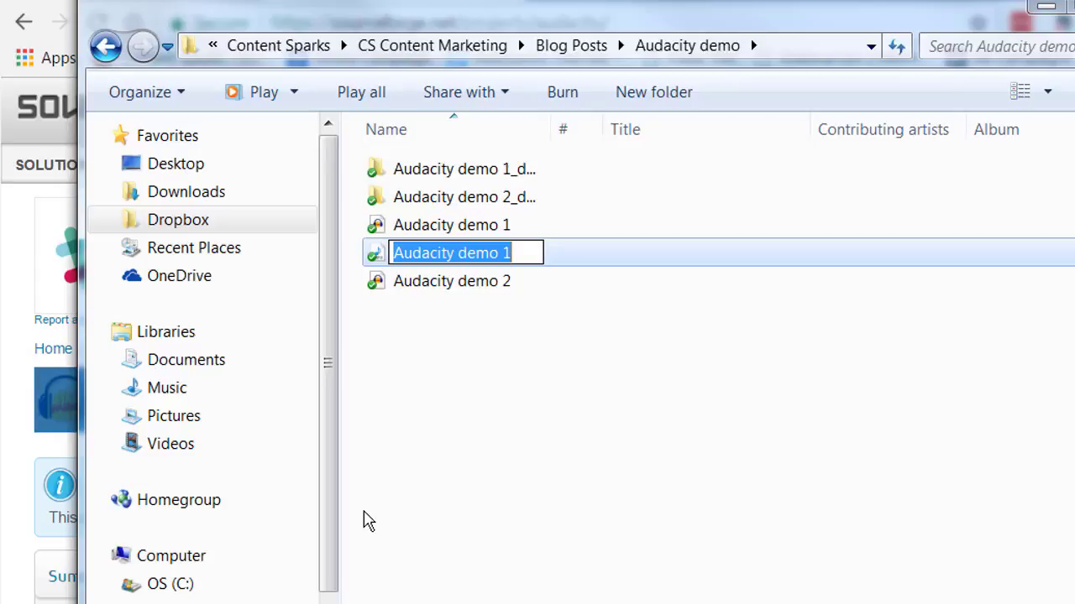
pyautogui.moveTo(560, 444)
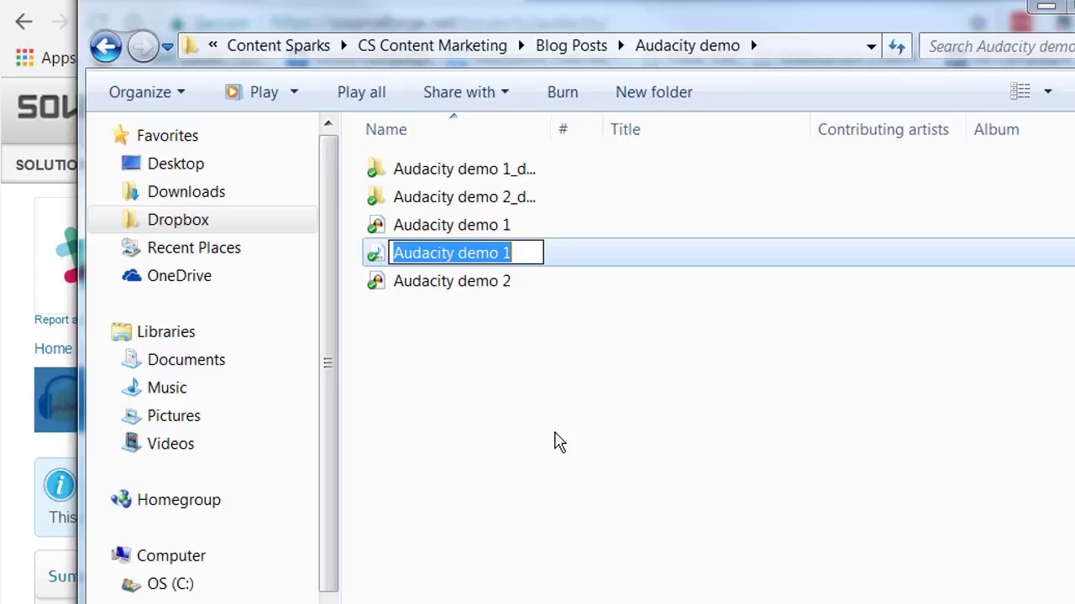
pyautogui.moveTo(413, 531)
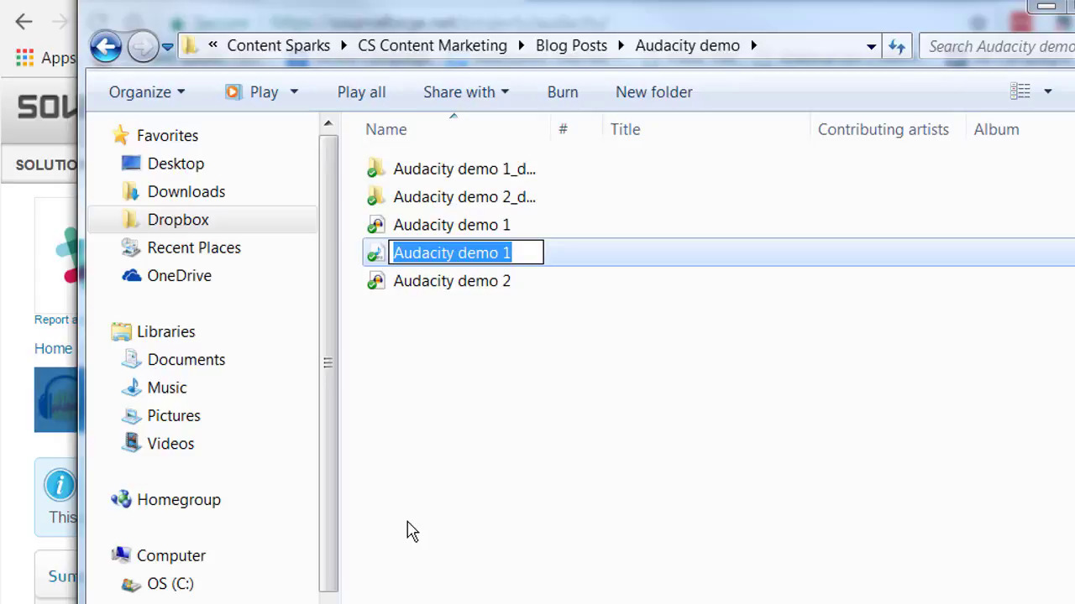
pyautogui.moveTo(310, 378)
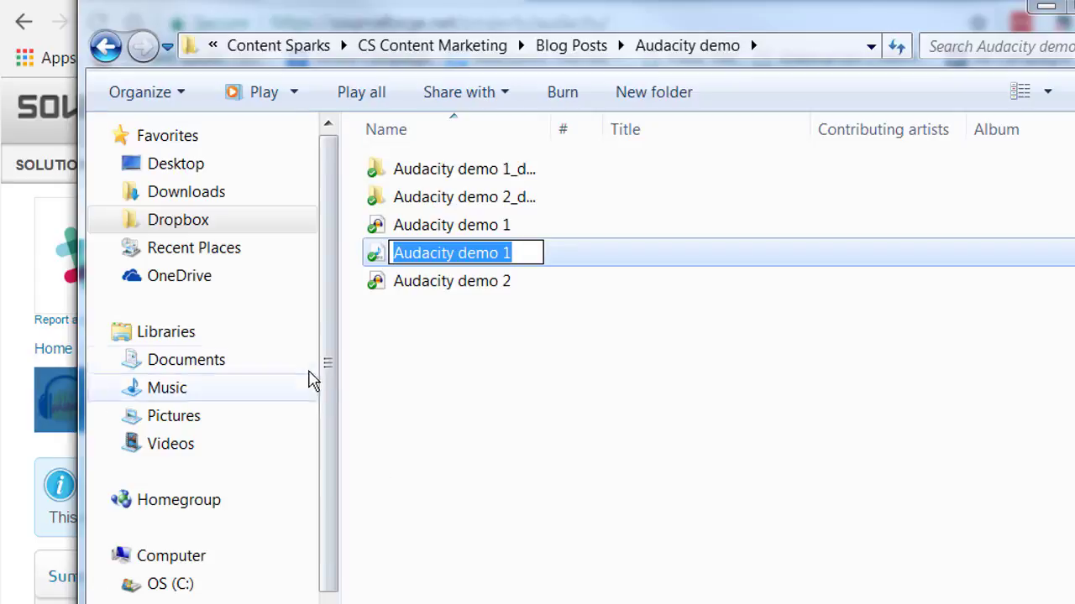